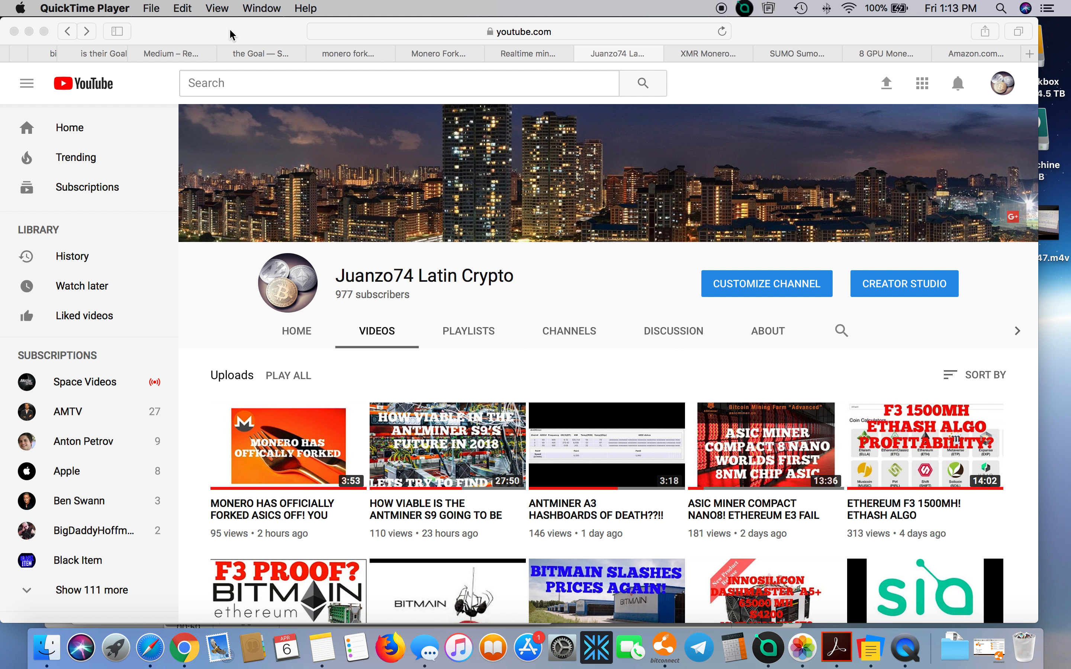
mouse_move(577, 100)
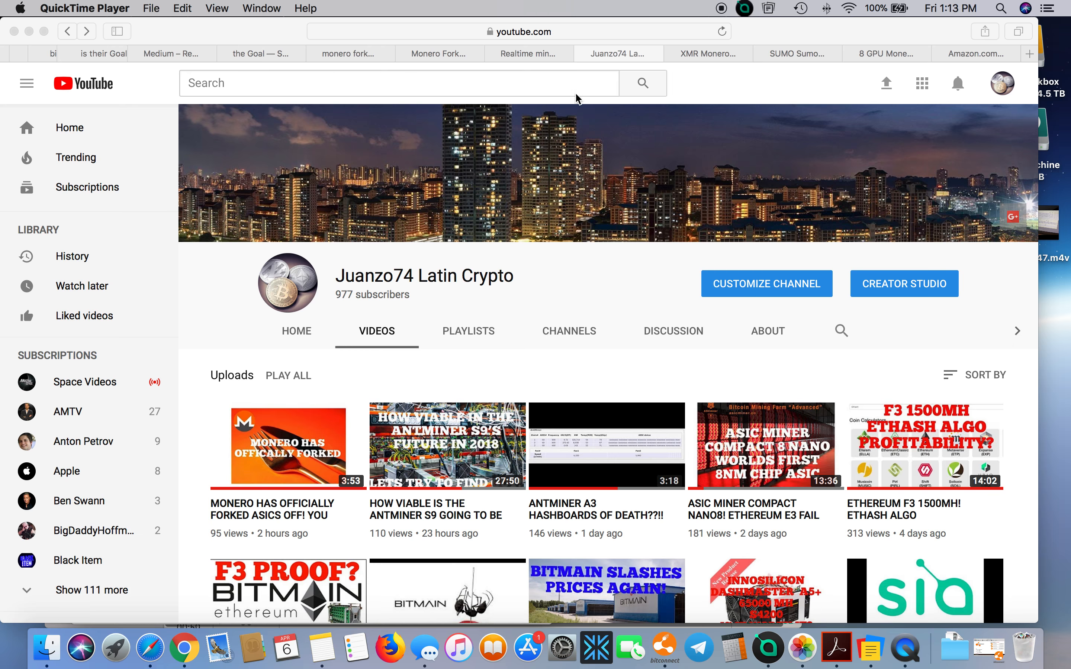
Step: Switch from the YouTube channel page to the 8 GPU Monero rig guide tab
left_click(887, 54)
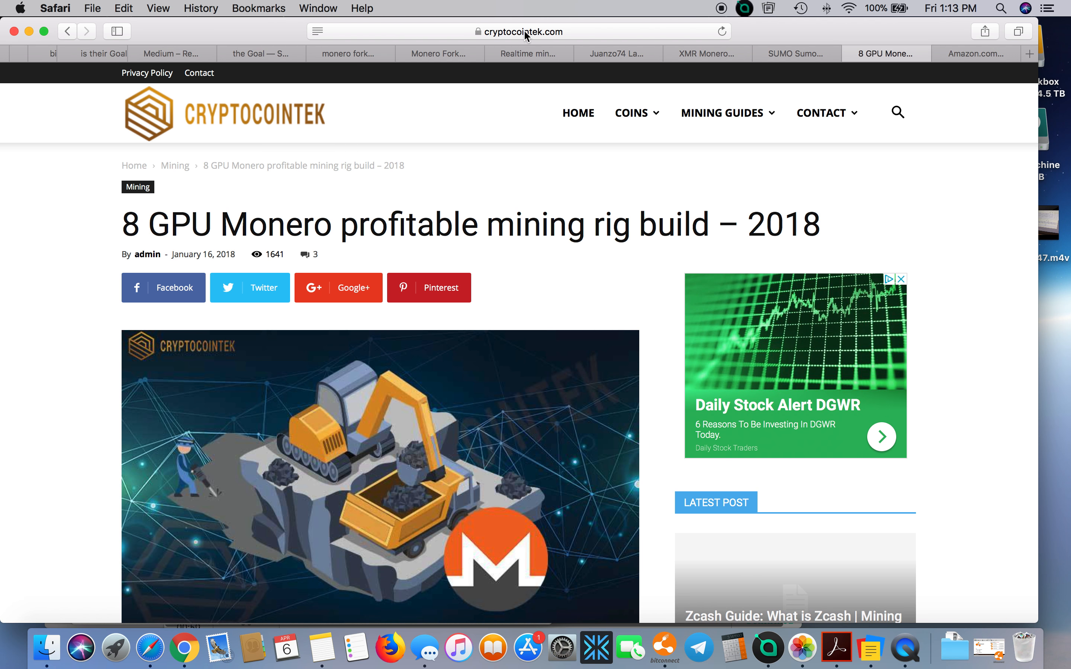
mouse_move(114, 284)
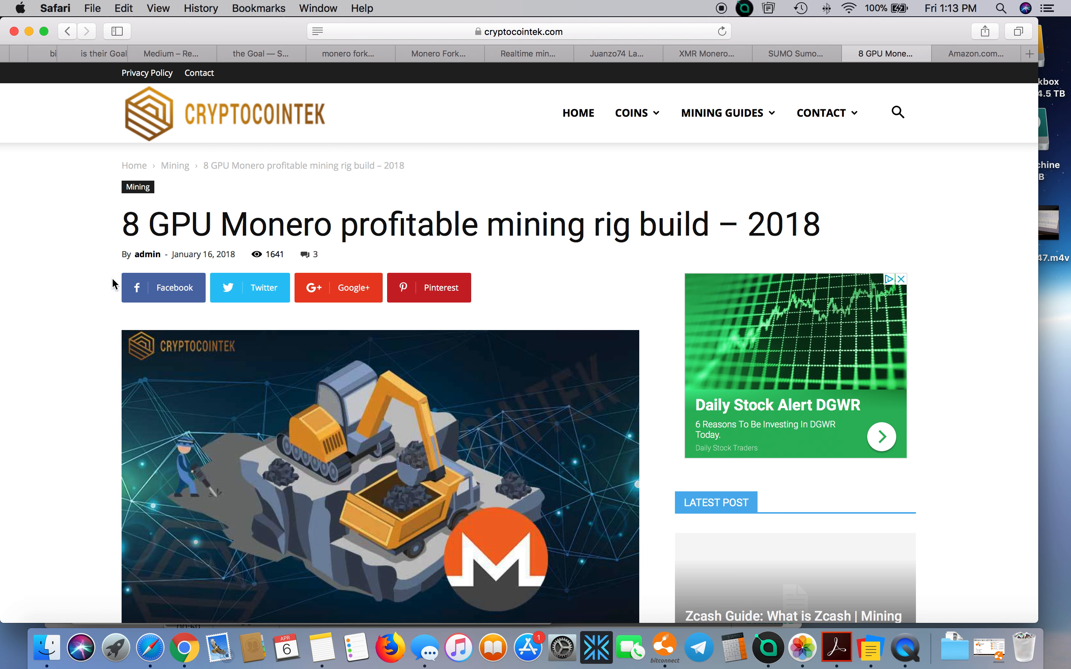
mouse_move(122, 232)
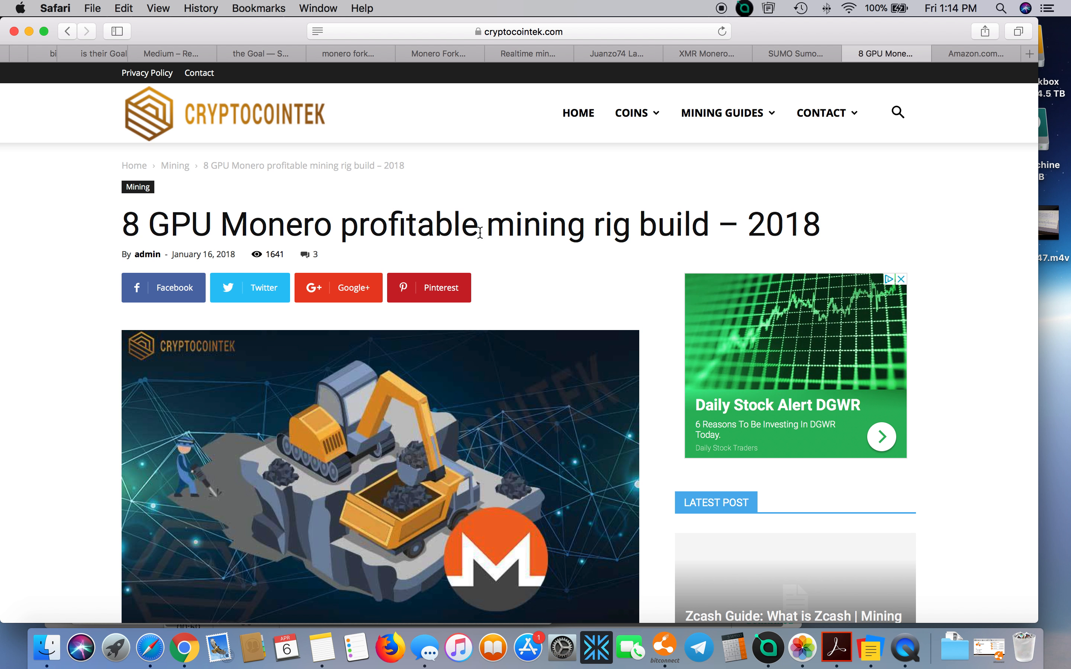
mouse_move(3, 425)
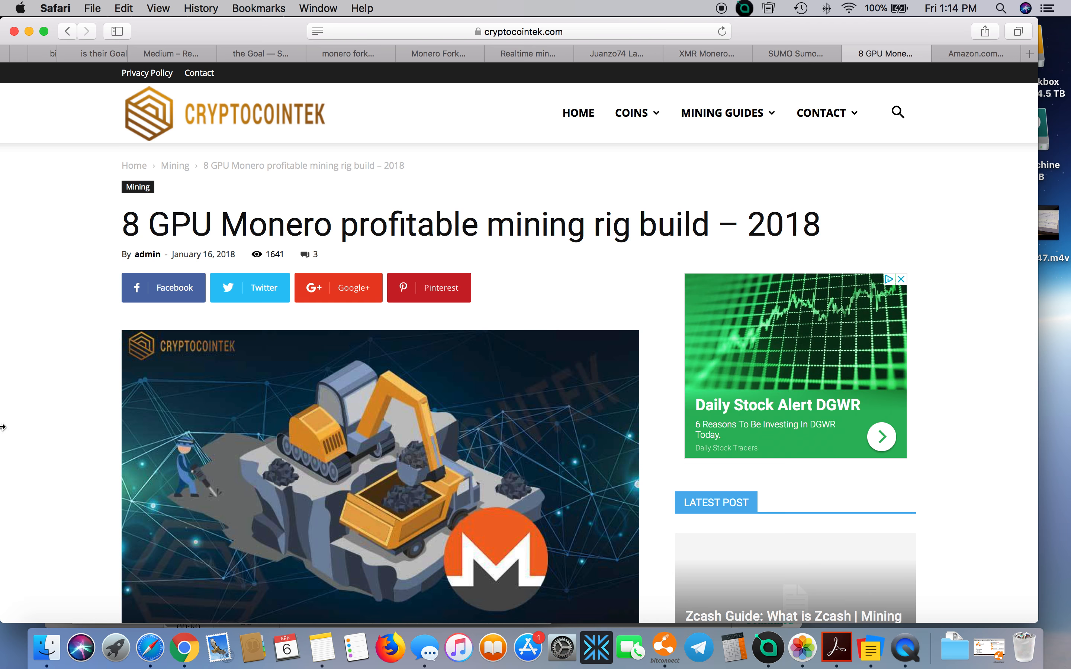
Step: Read down to the '#1 AMD Vega 56 8GB' section, then switch to the Amazon cart tab
scroll("down", 3)
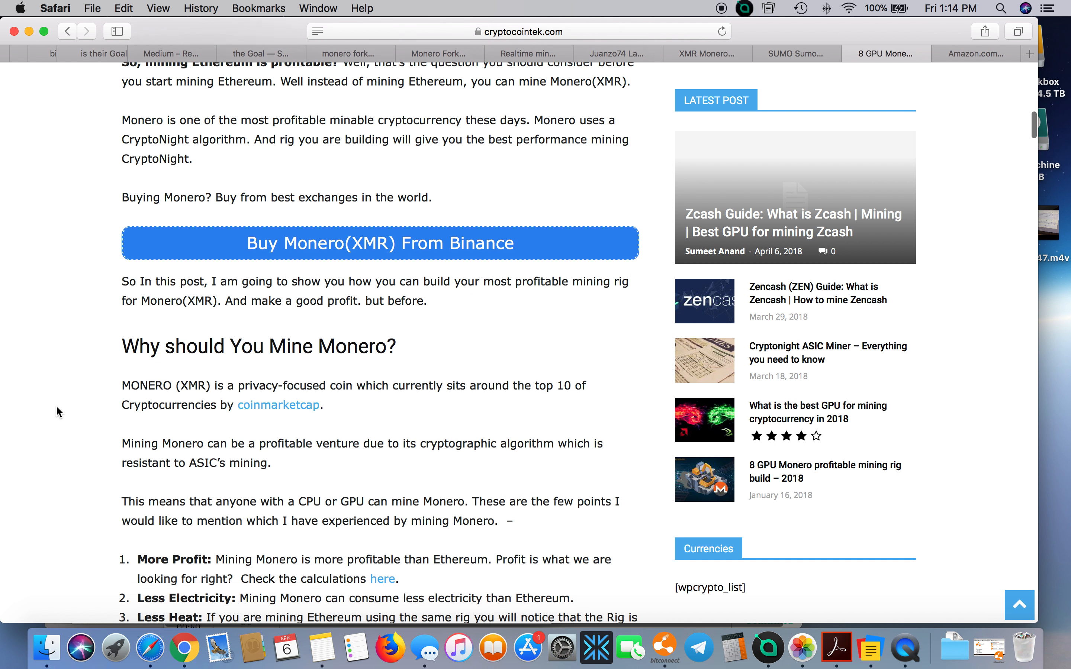
scroll("down", 3)
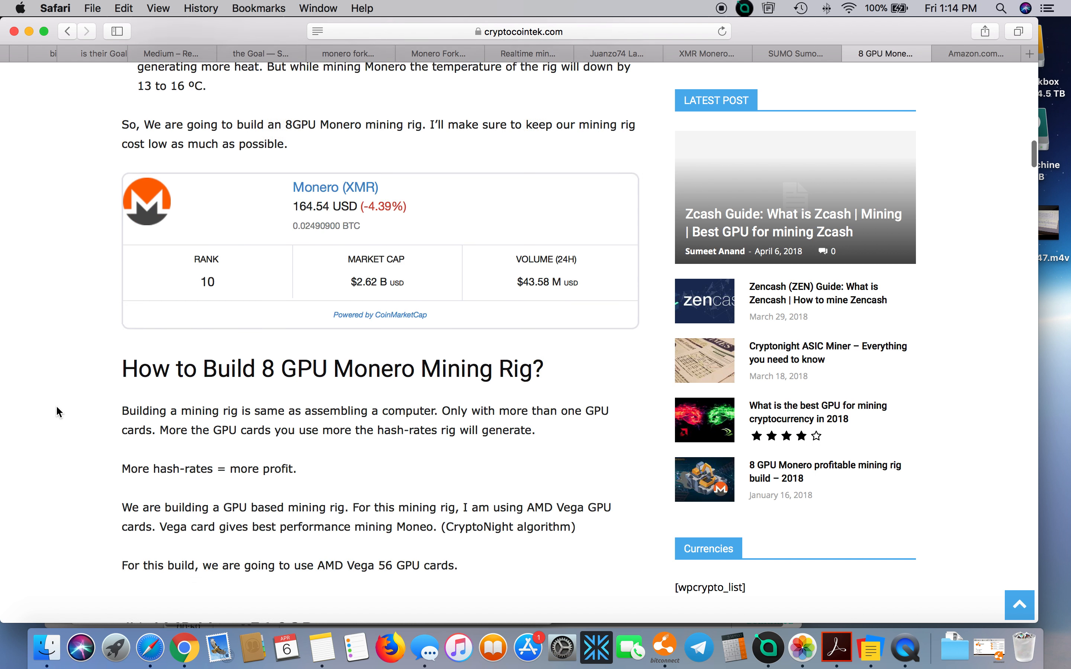
scroll("down", 3)
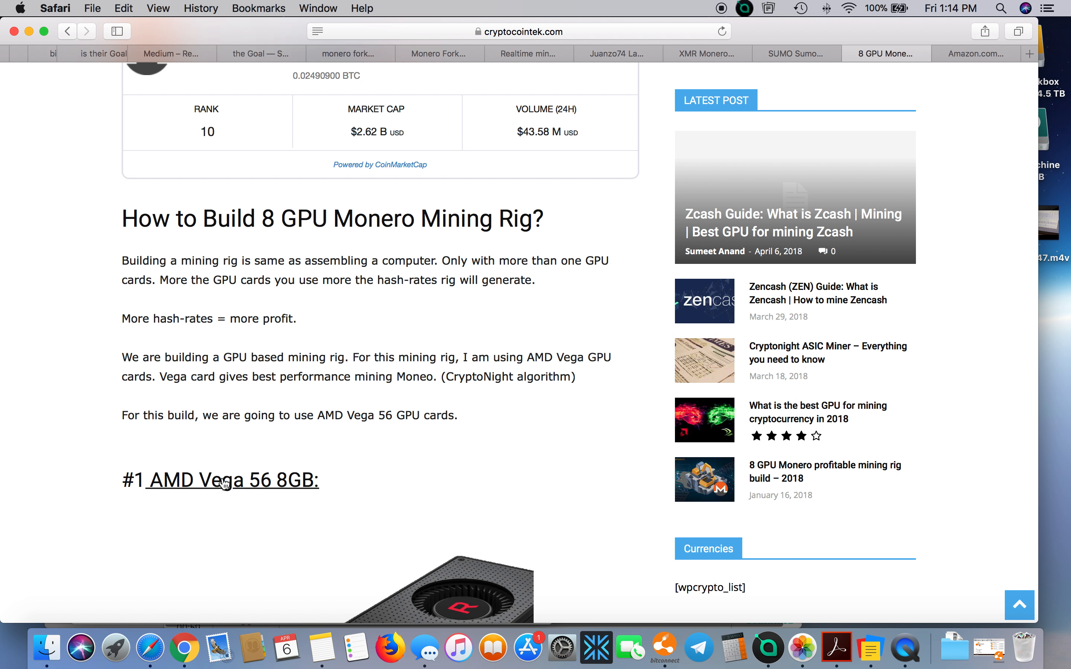
left_click(976, 53)
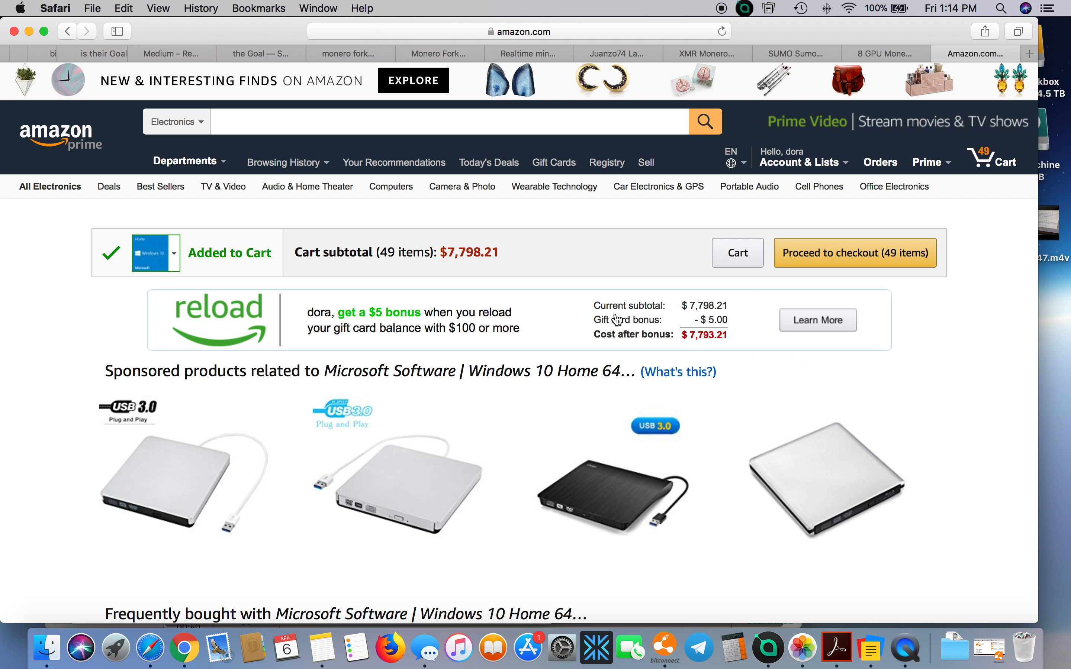
Step: Highlight the $7,798.21 subtotal for the 49-item Amazon cart
double_click(445, 256)
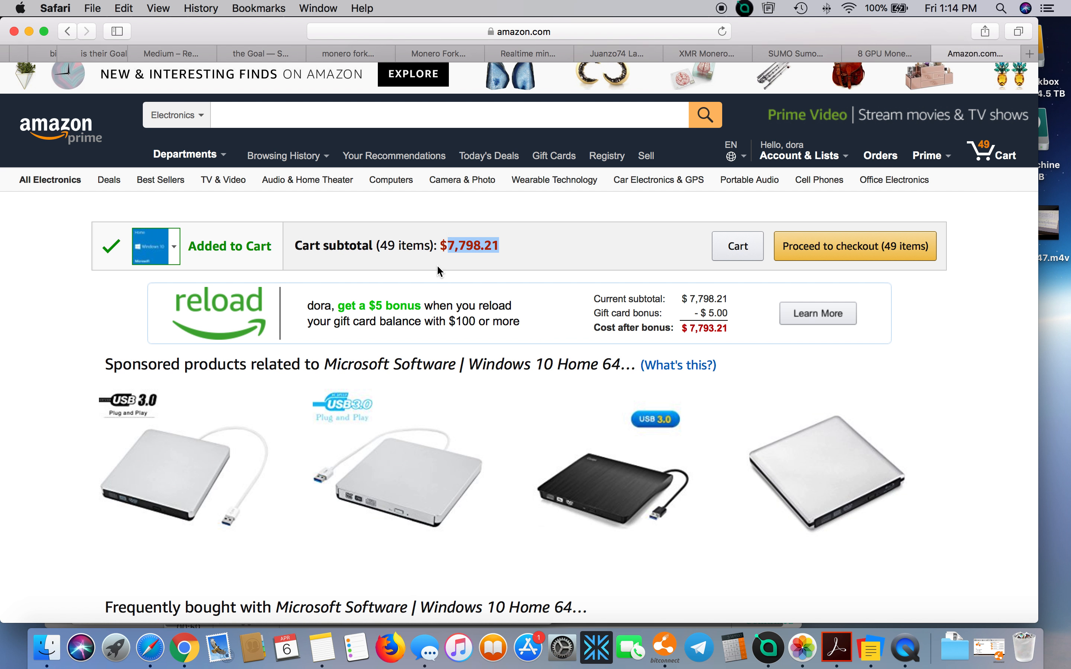
mouse_move(480, 261)
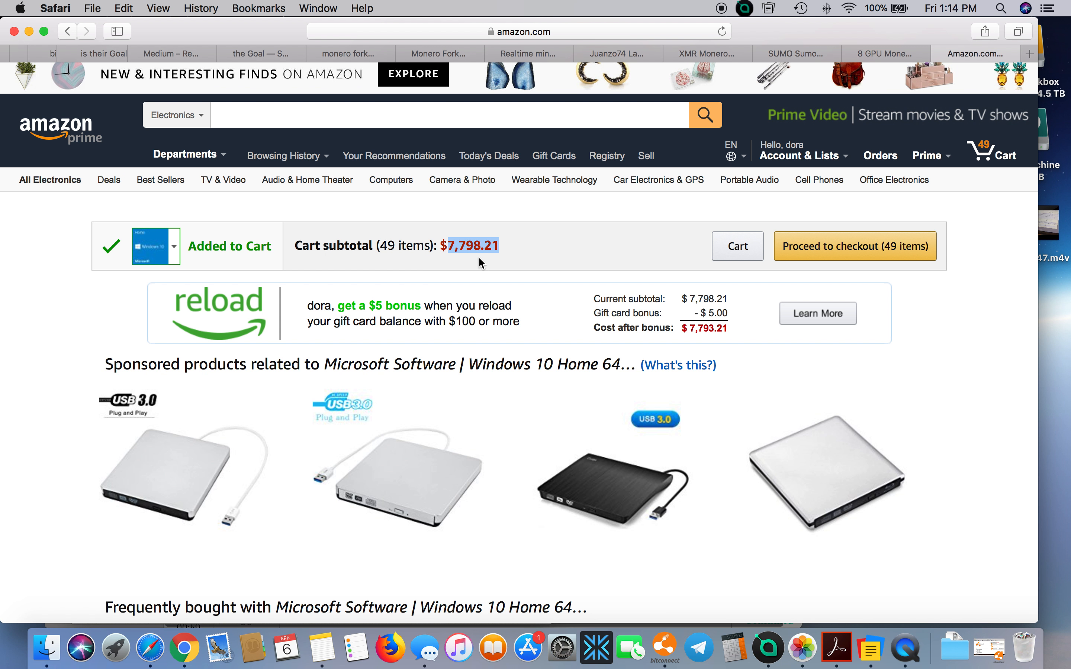
mouse_move(986, 287)
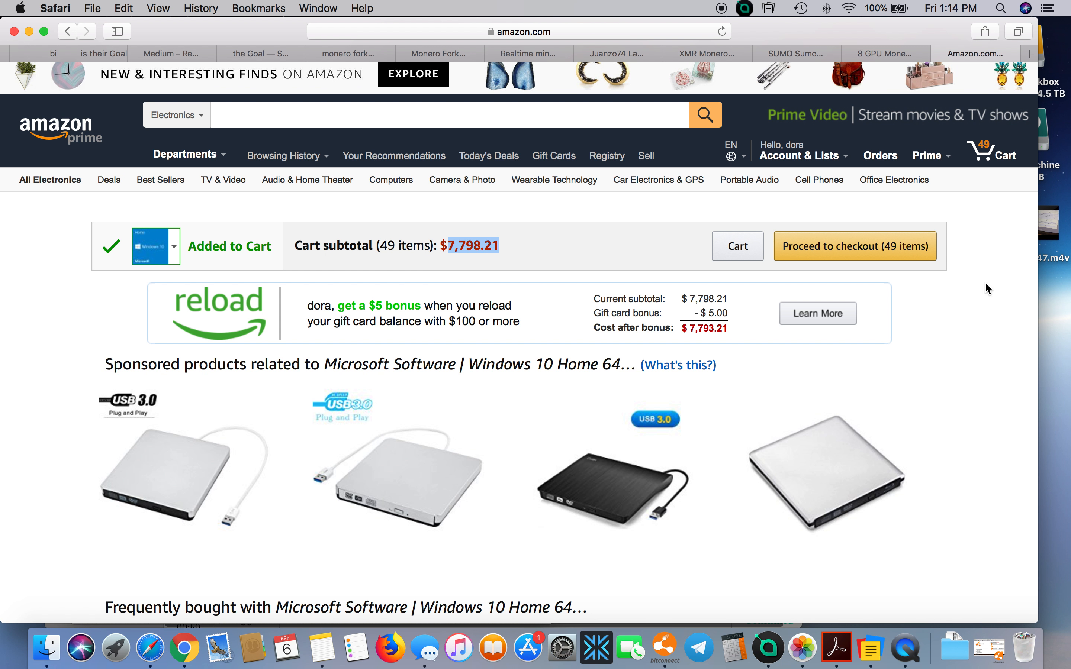
mouse_move(985, 231)
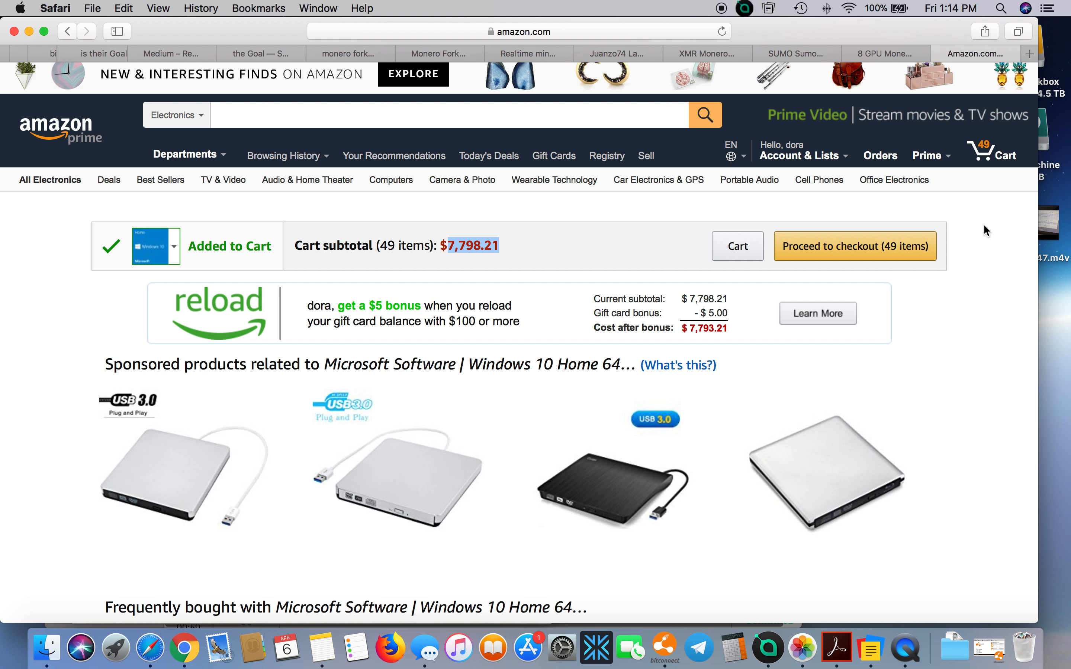
mouse_move(596, 221)
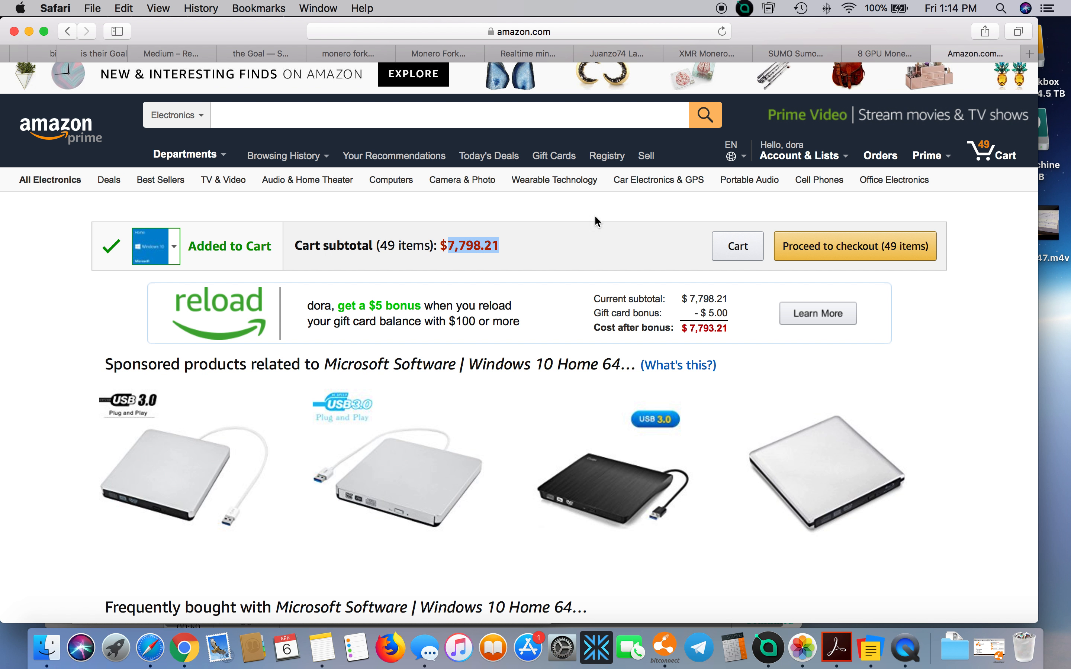
mouse_move(878, 57)
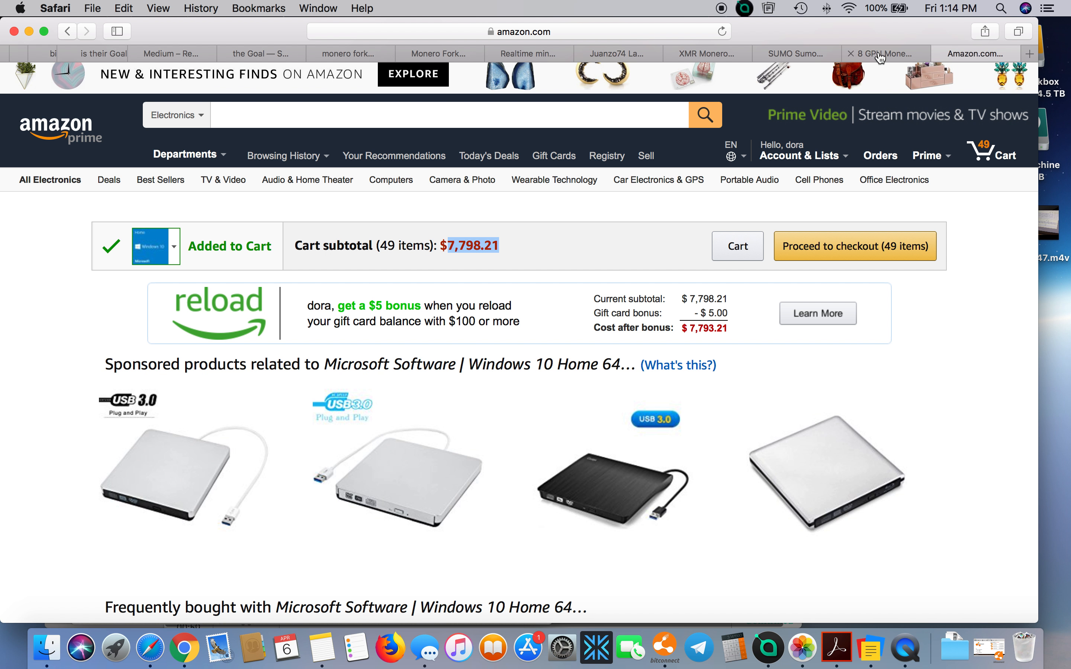
Step: Return to the rig guide and read through to the eight RX Vega 56 cards description
left_click(884, 53)
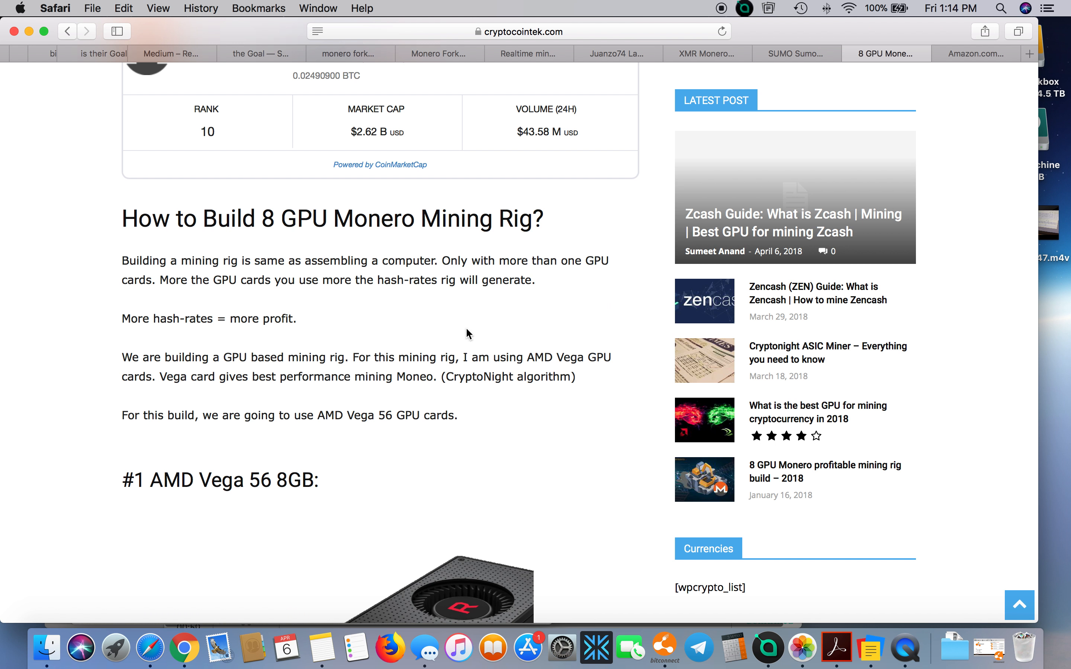
scroll("up", 3)
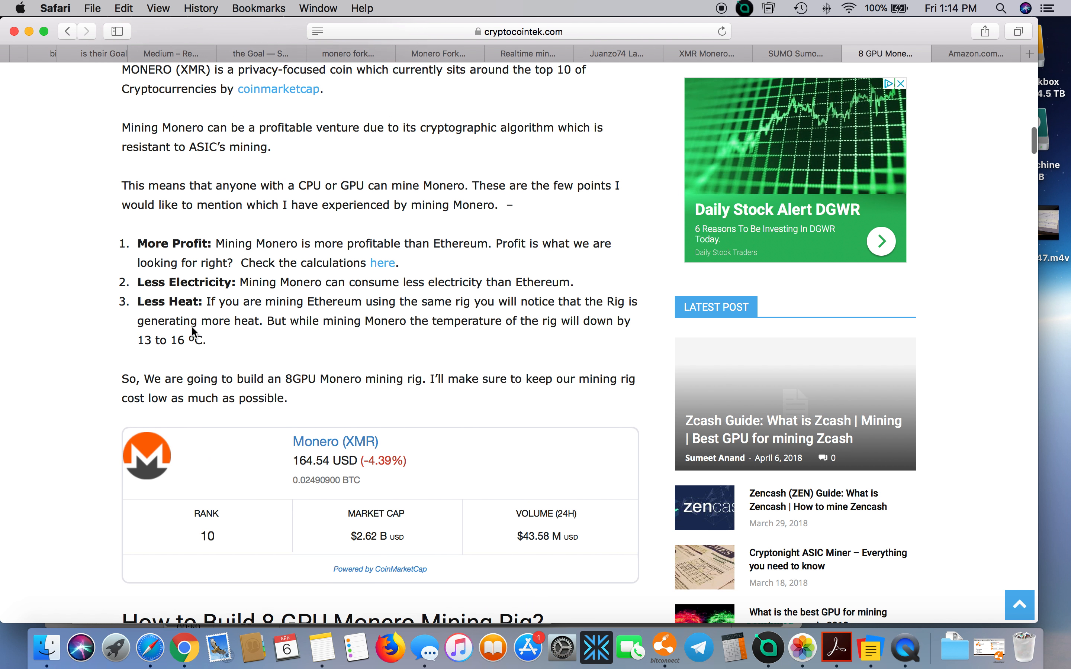
scroll("up", 3)
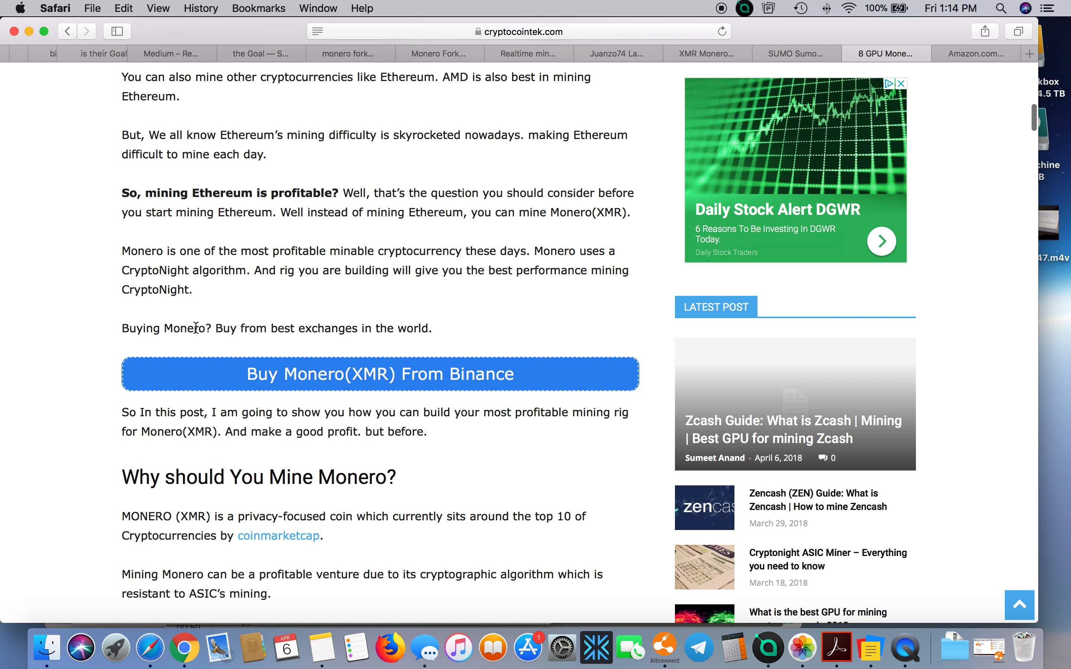
scroll("up", 3)
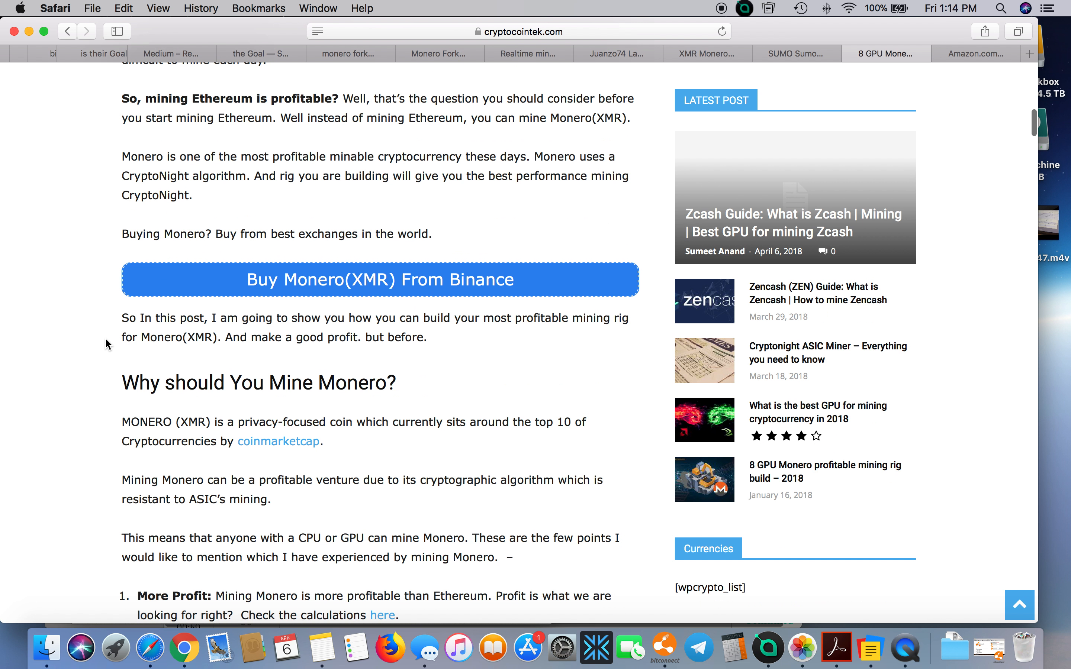
scroll("down", 3)
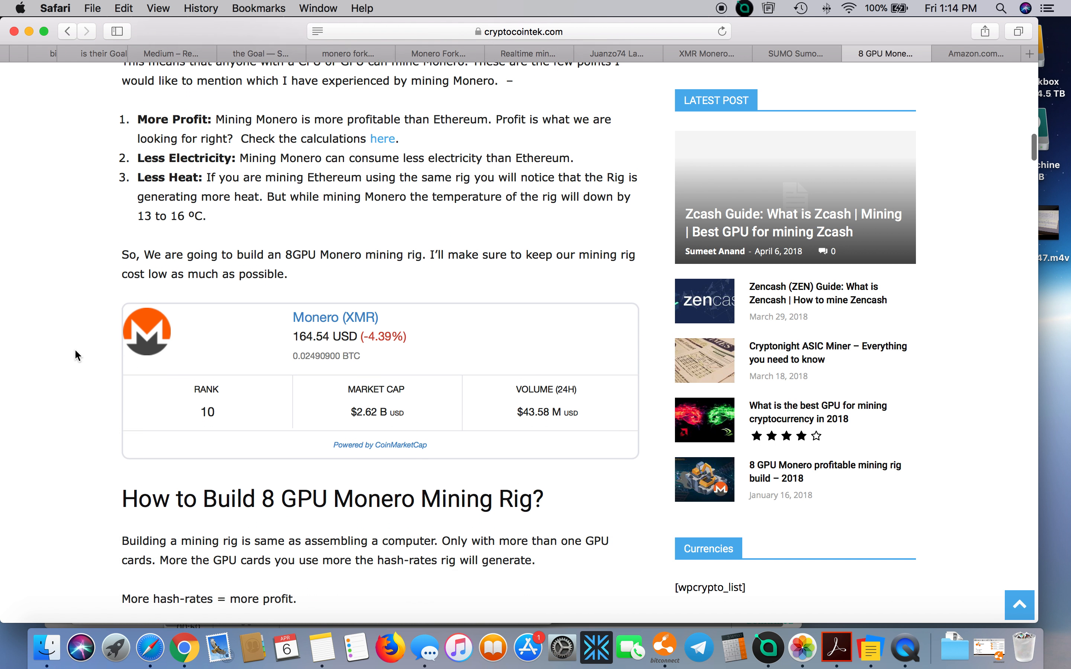
scroll("down", 3)
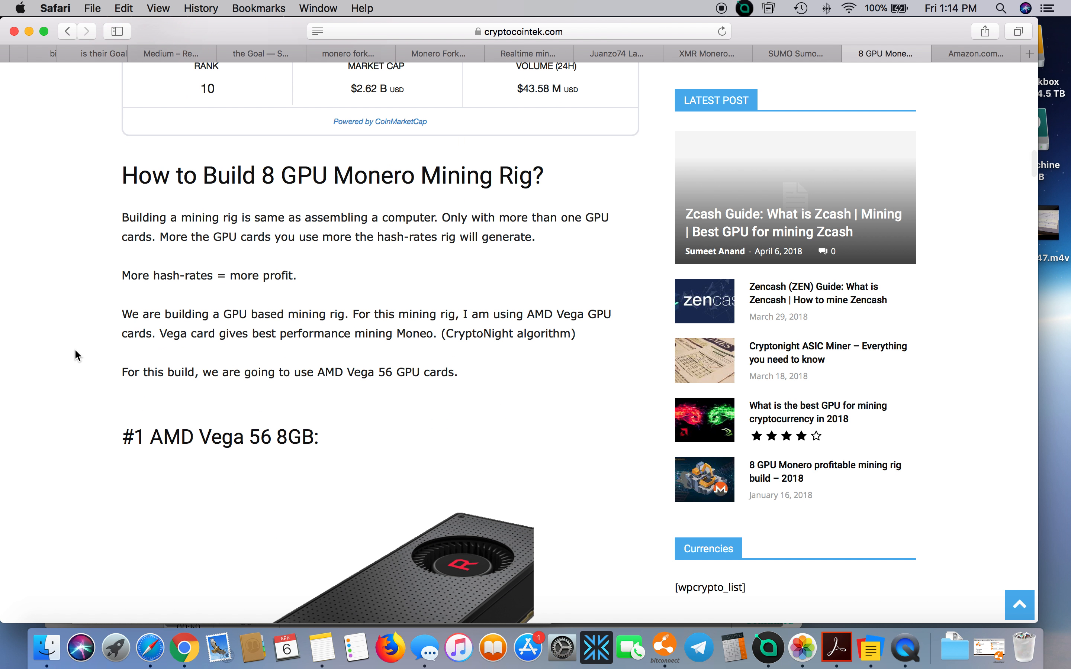
scroll("down", 3)
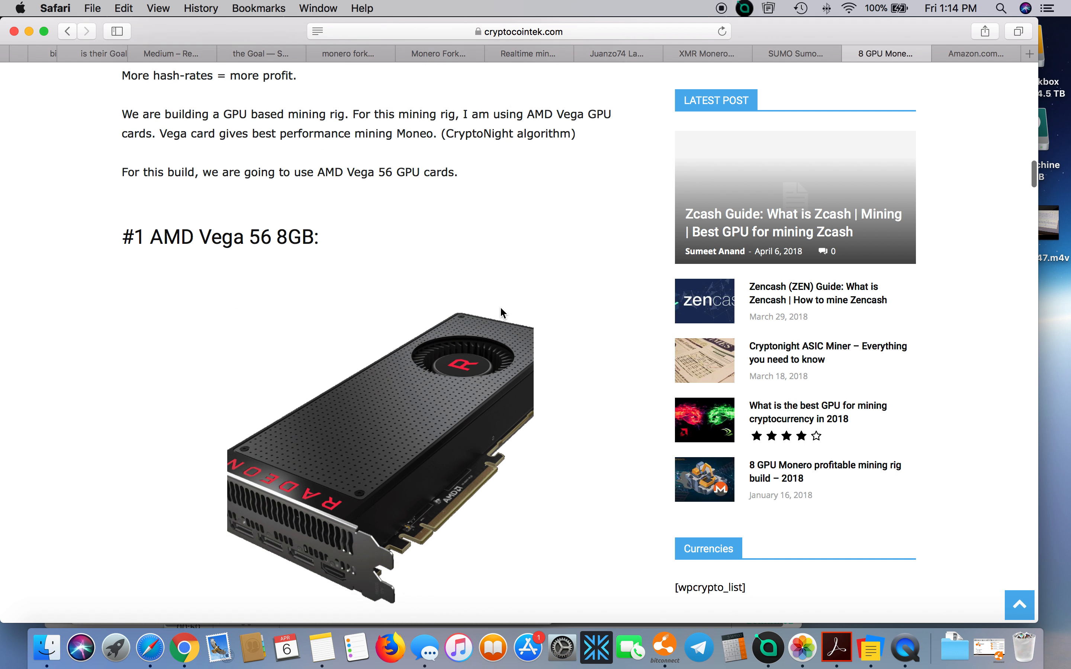
scroll("down", 3)
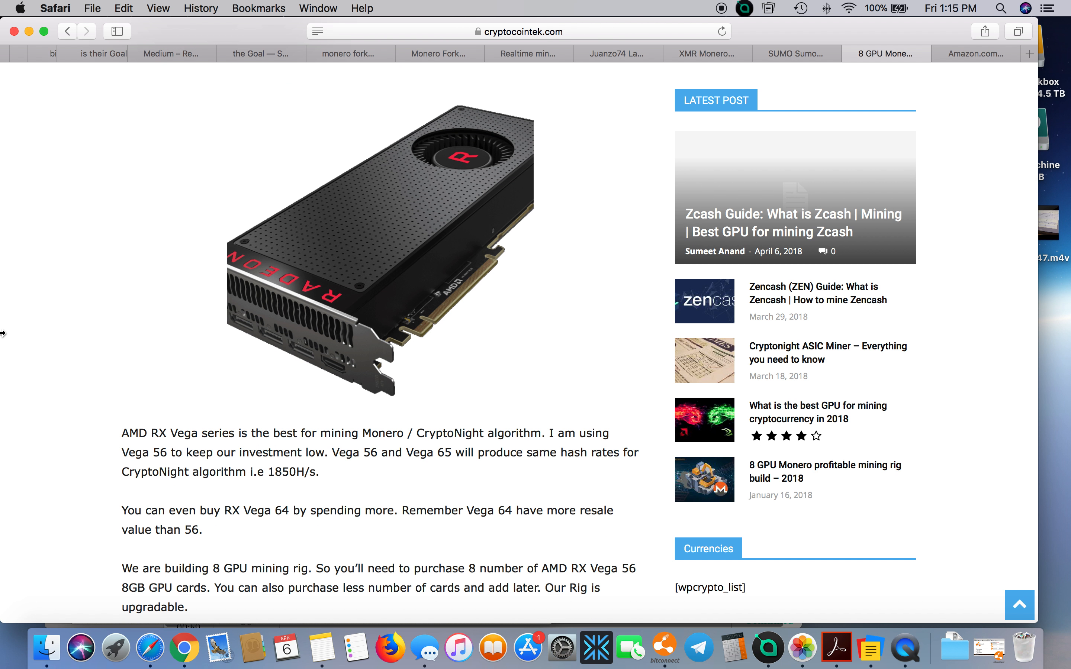
Step: In the Monero calculator (14,800 H/s, 1520 W), change hardware cost from 8000 to 7800
left_click(707, 54)
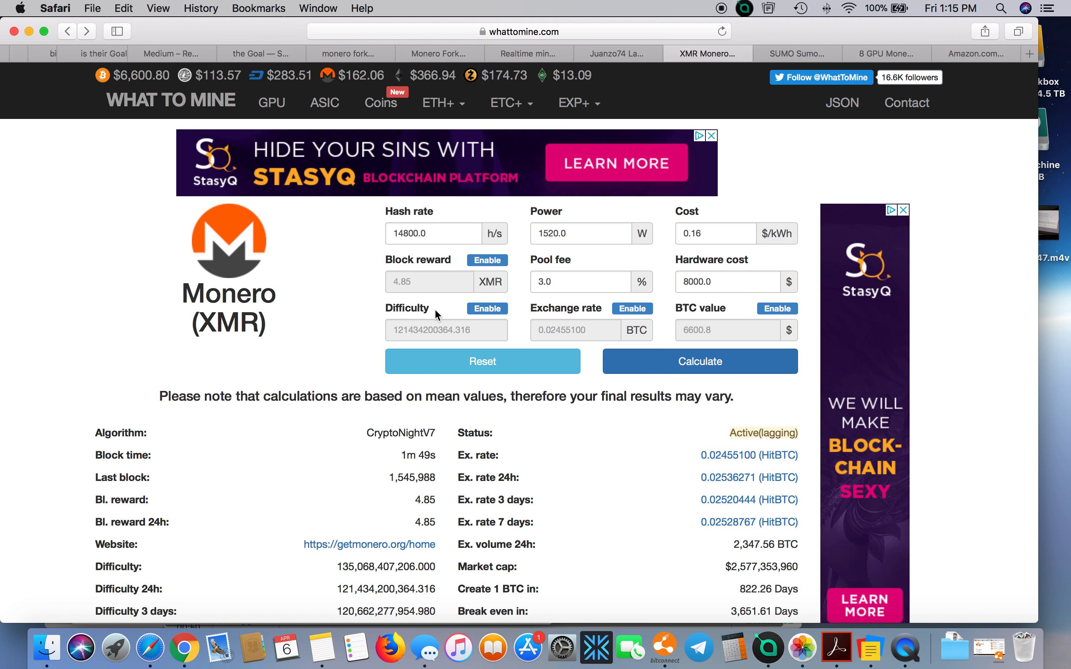
mouse_move(853, 183)
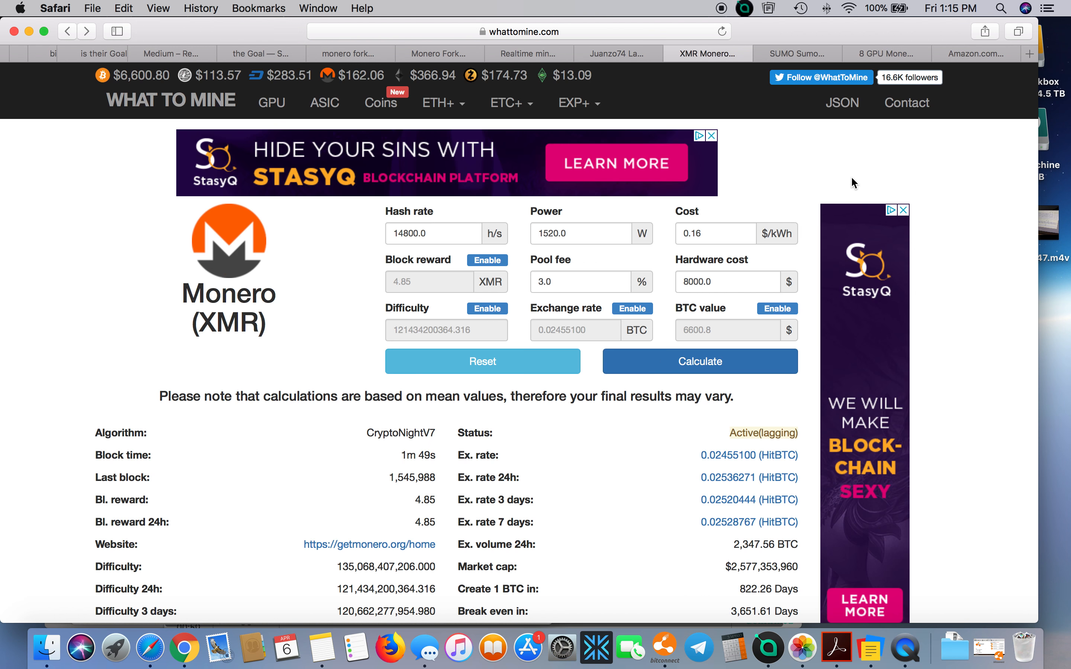
mouse_move(531, 275)
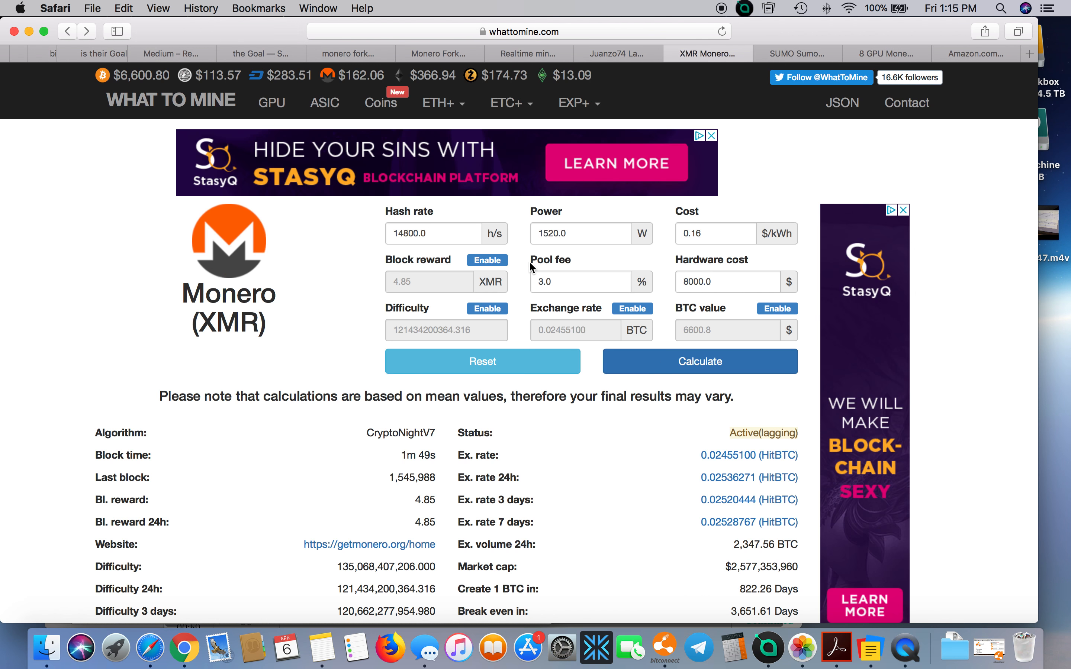
left_click(581, 233)
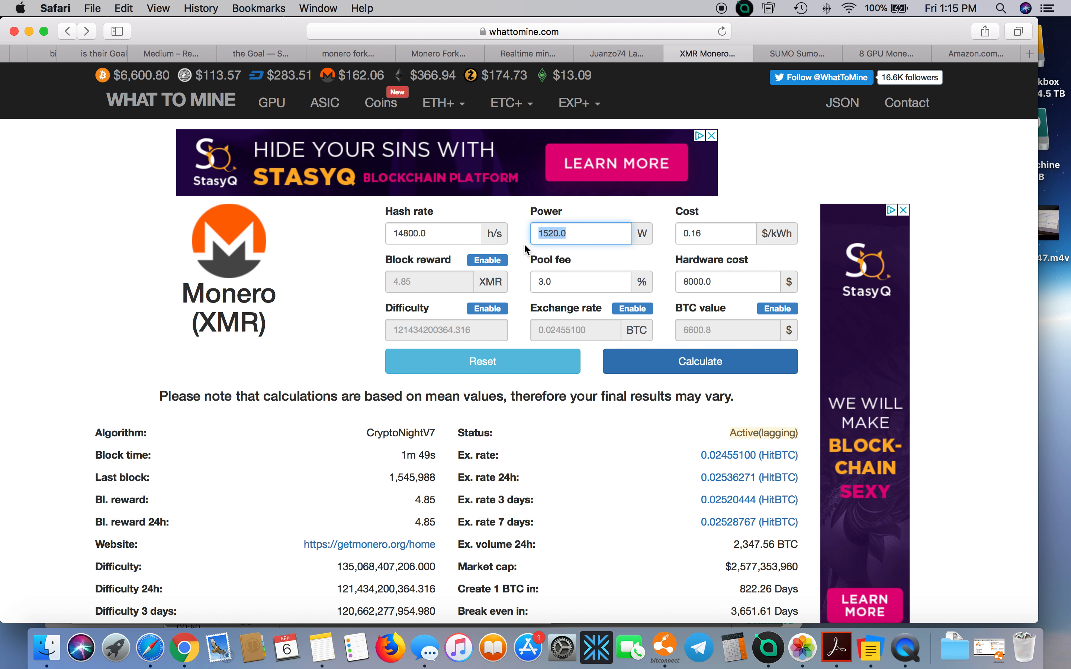
mouse_move(585, 270)
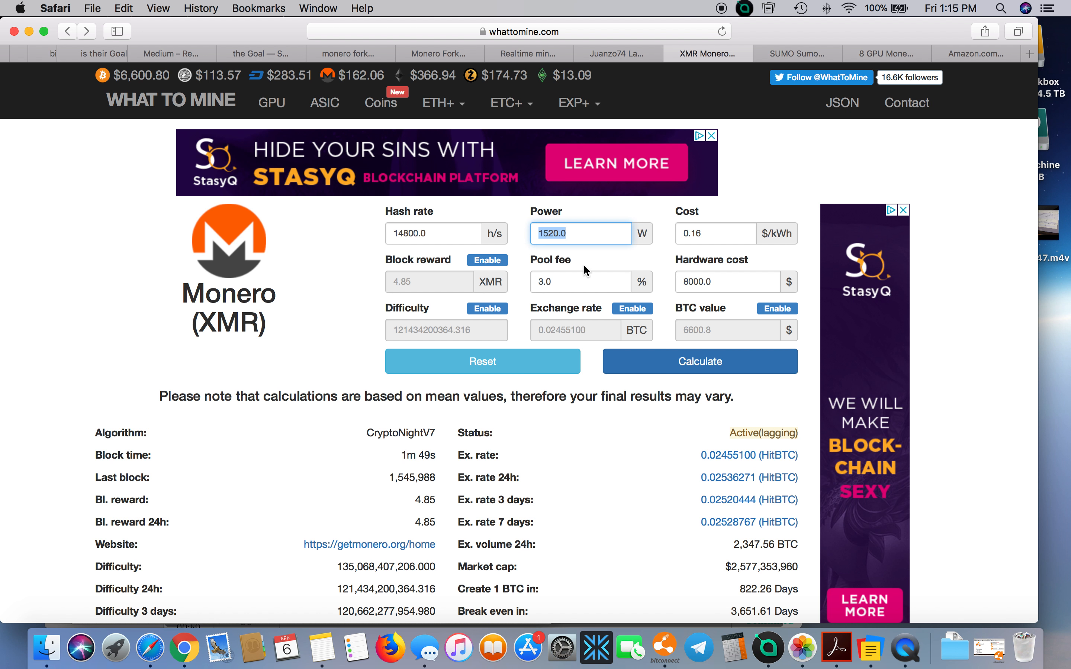
left_click(727, 282)
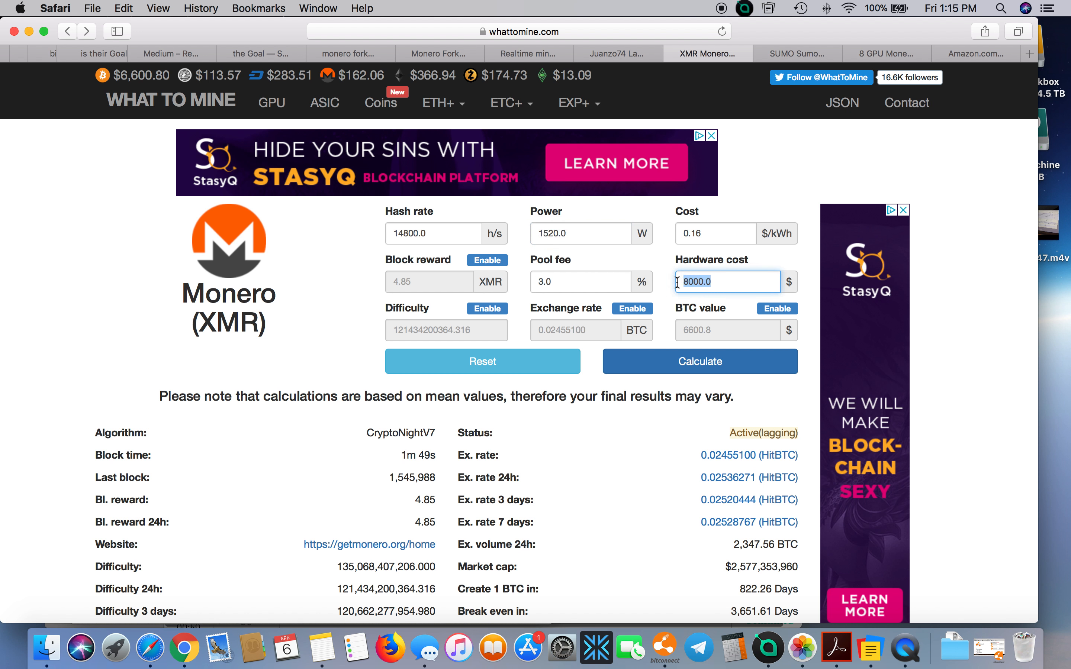
type("78")
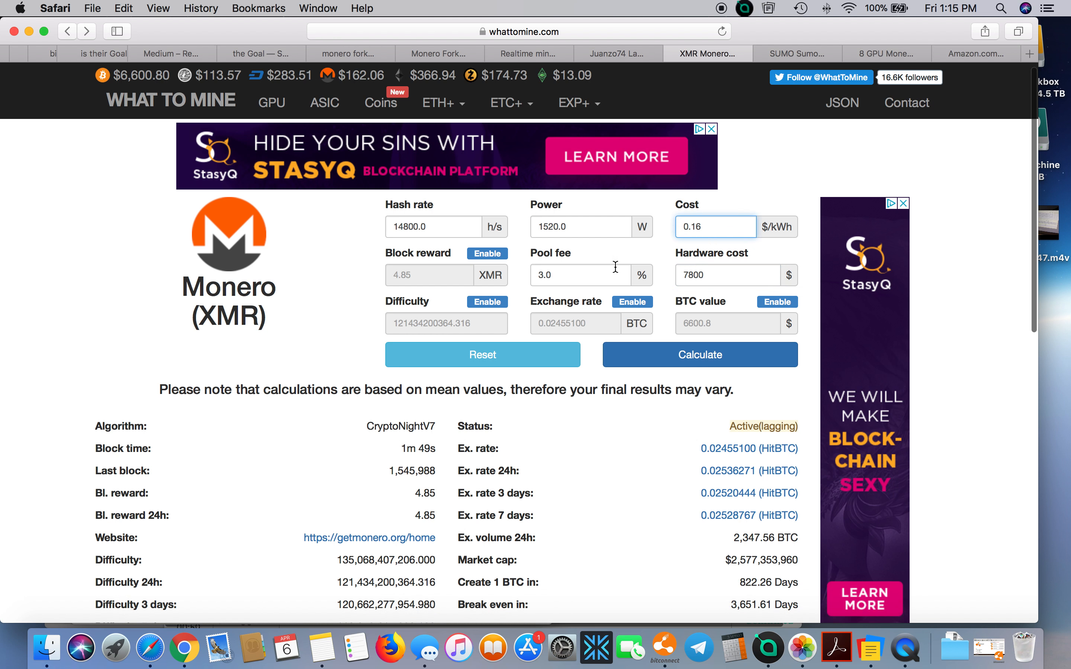
left_click(580, 276)
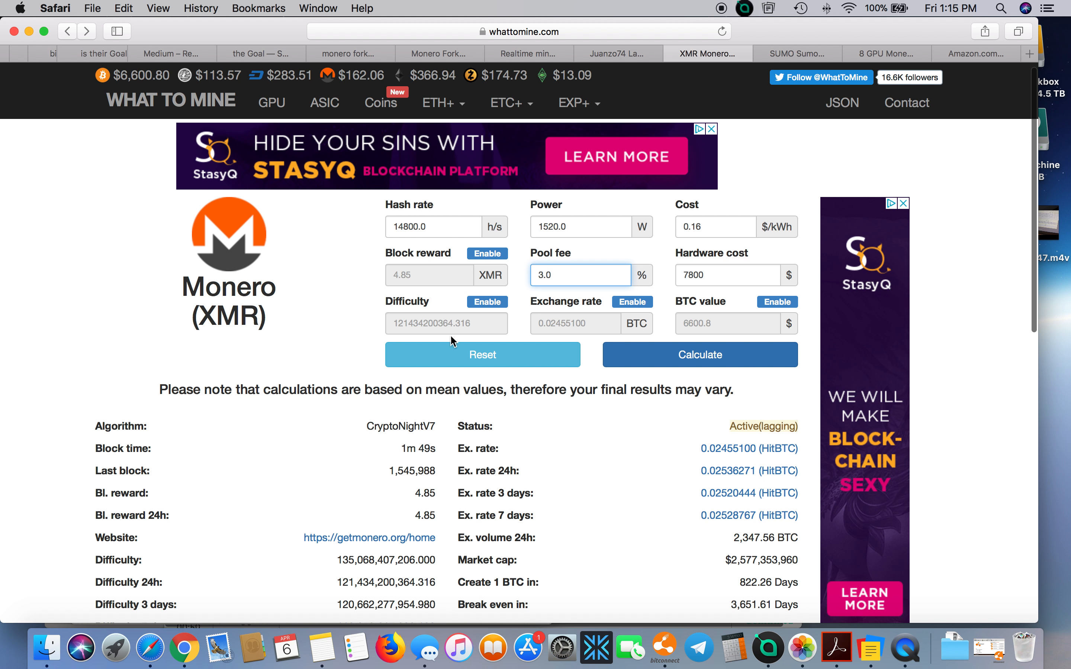
Step: Recalculate Monero rewards and highlight the Day row: $8.07 revenue, $5.84 cost, $2.24 profit
left_click(721, 32)
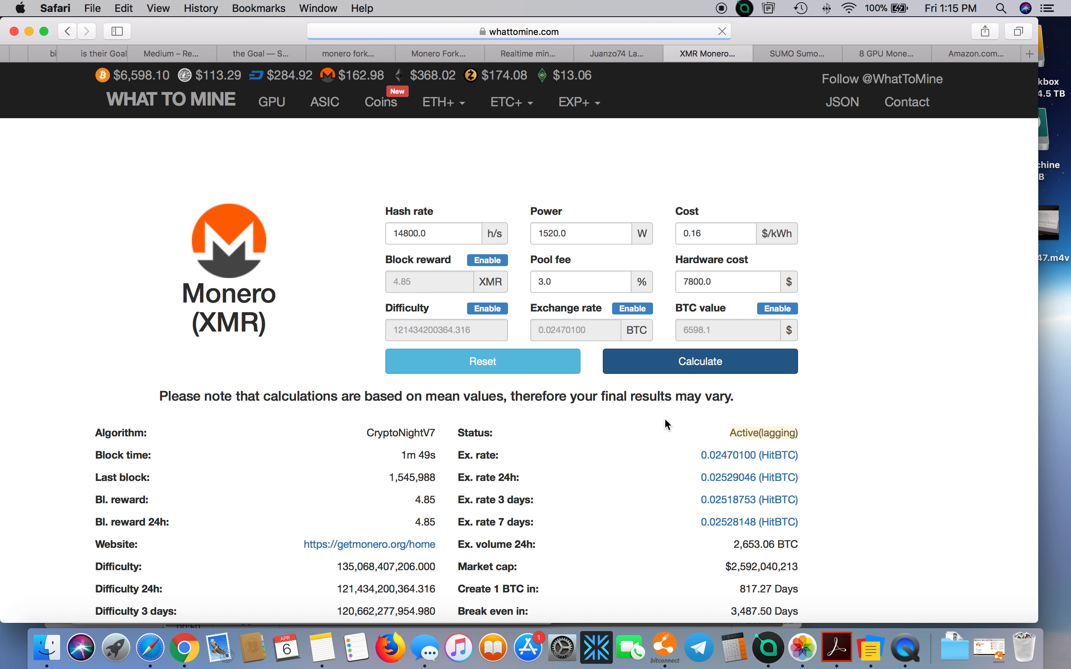
scroll("down", 3)
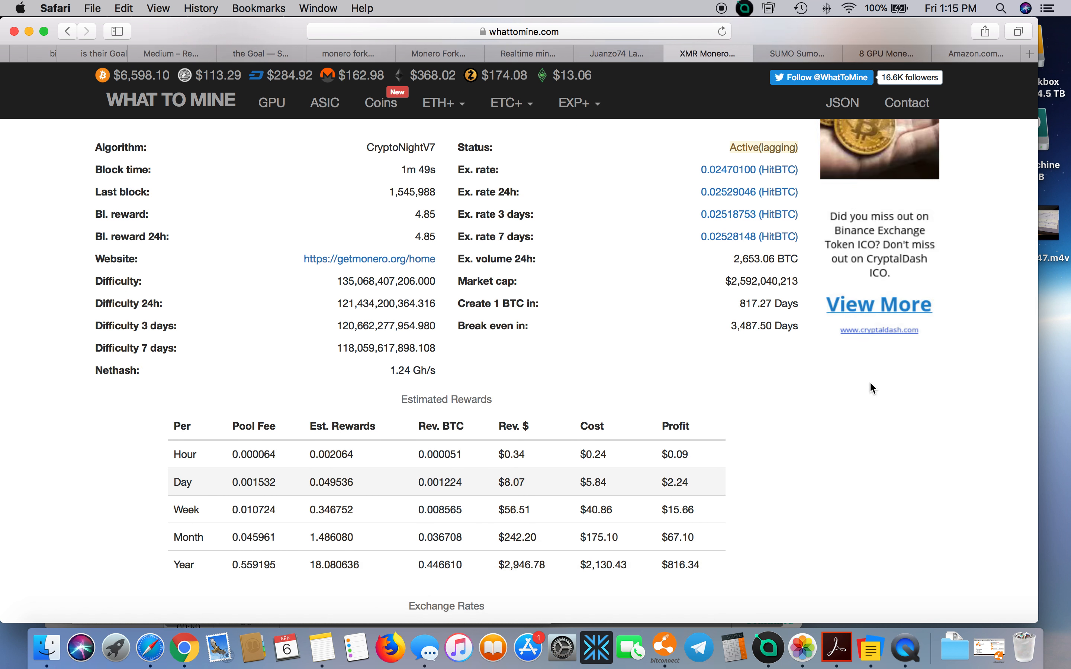
mouse_move(797, 476)
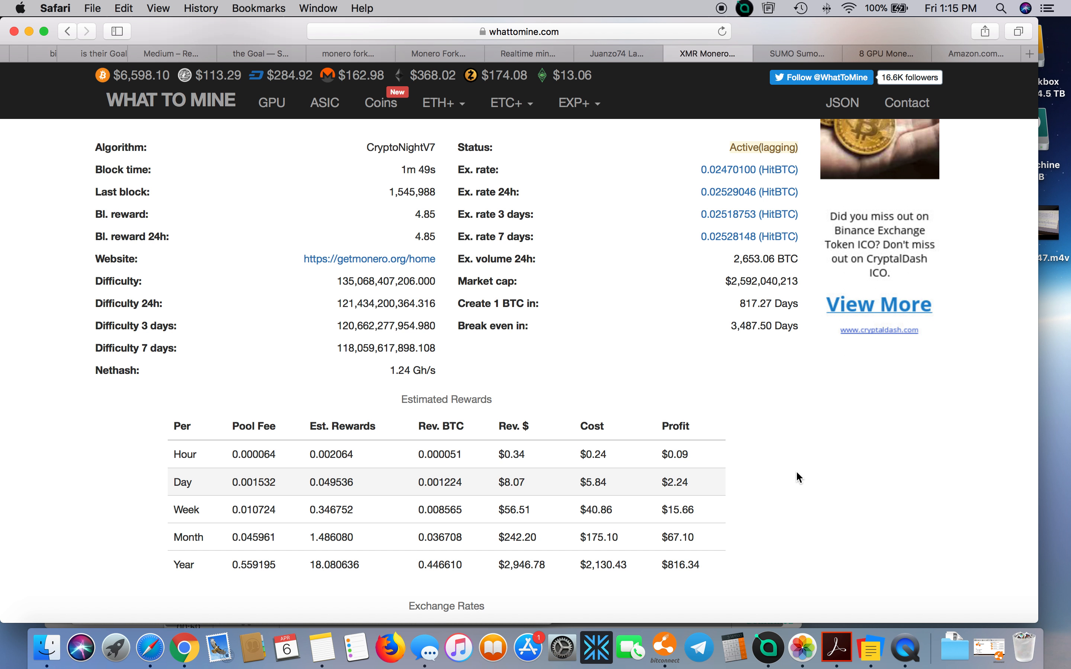
mouse_move(720, 492)
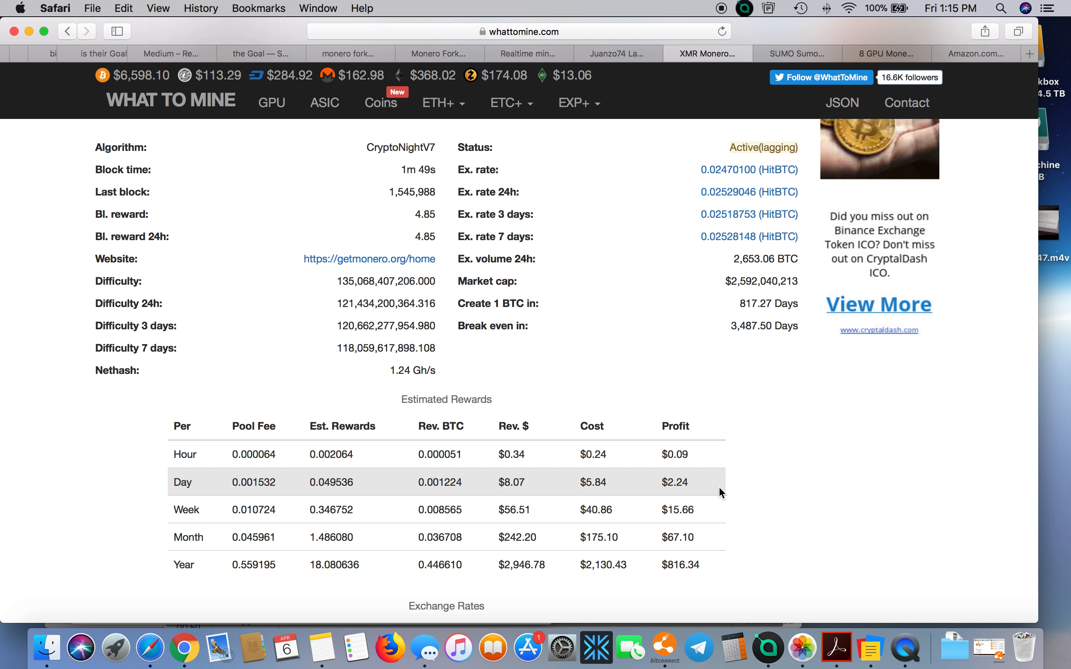
mouse_move(660, 490)
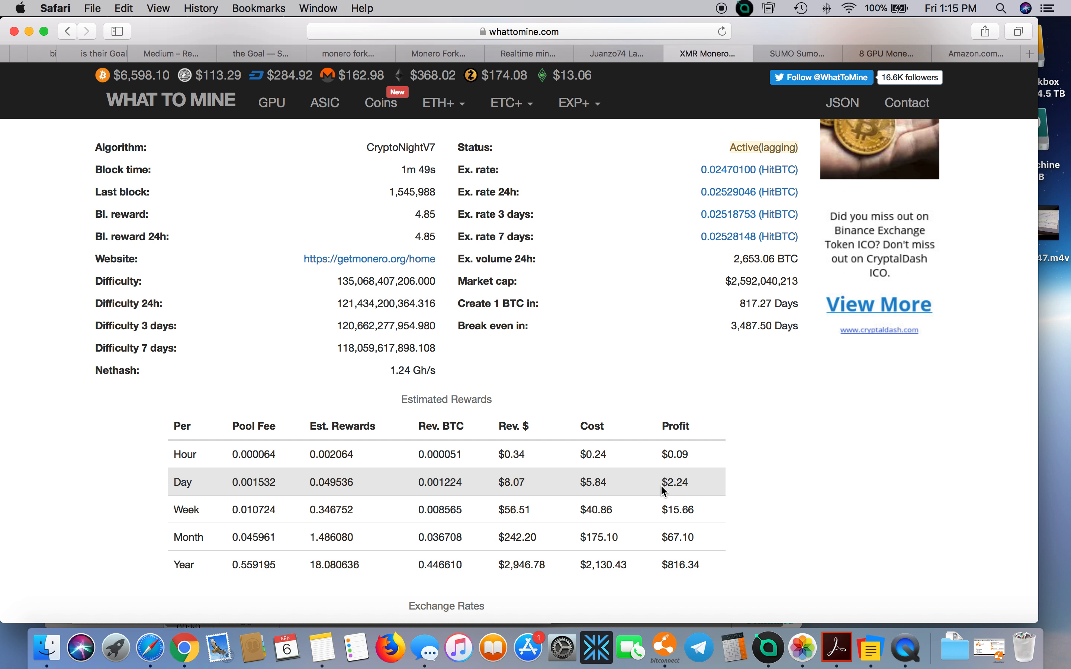
double_click(675, 482)
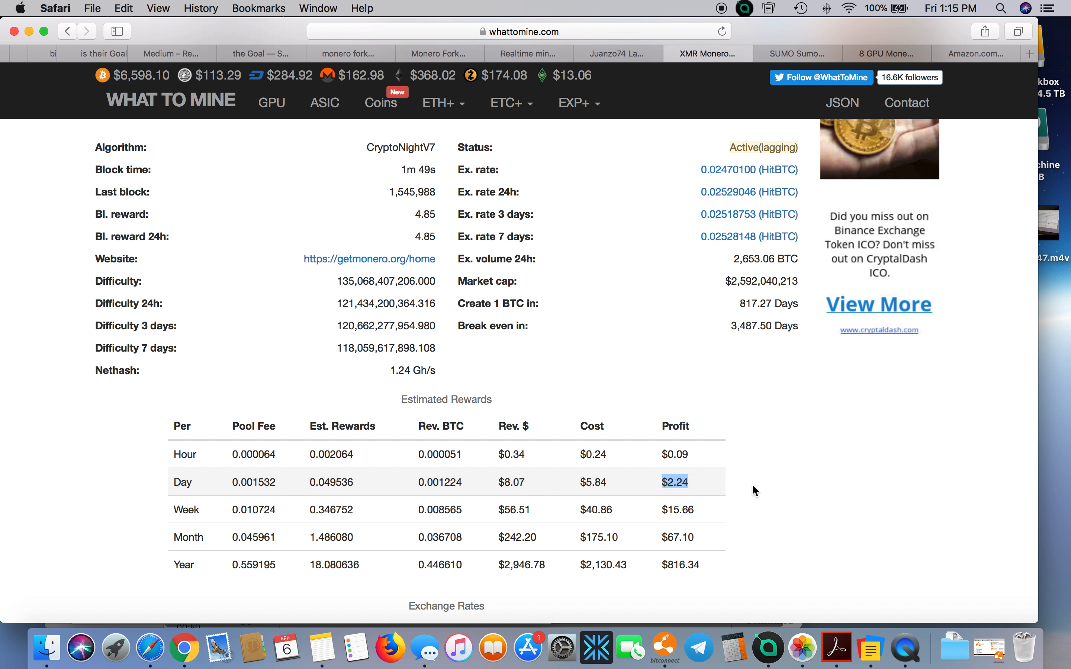
mouse_move(678, 487)
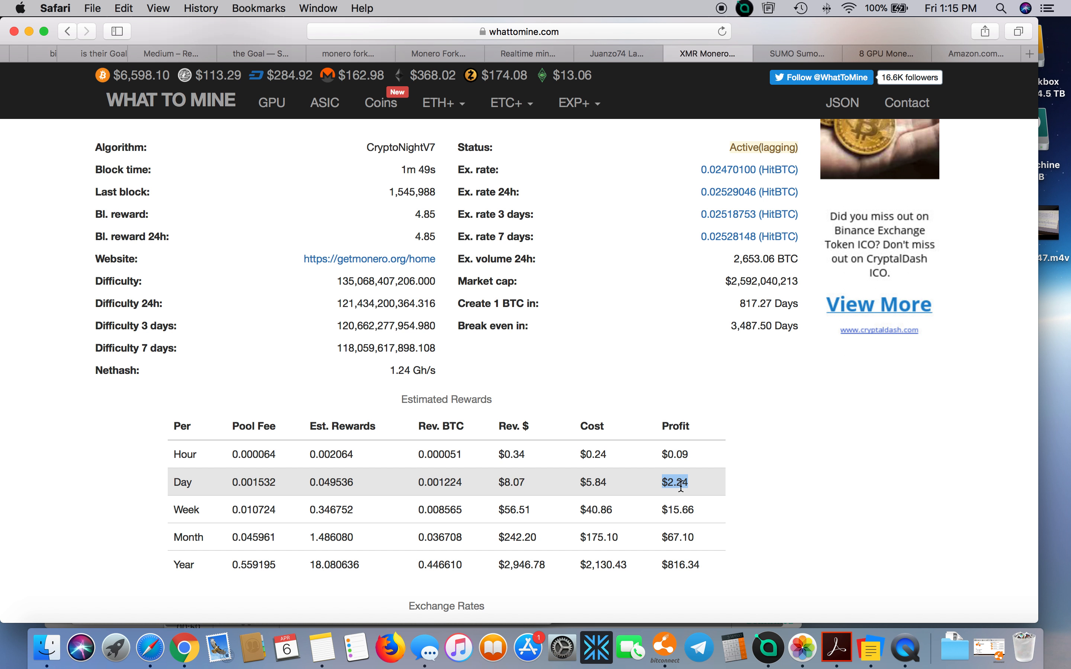
mouse_move(693, 494)
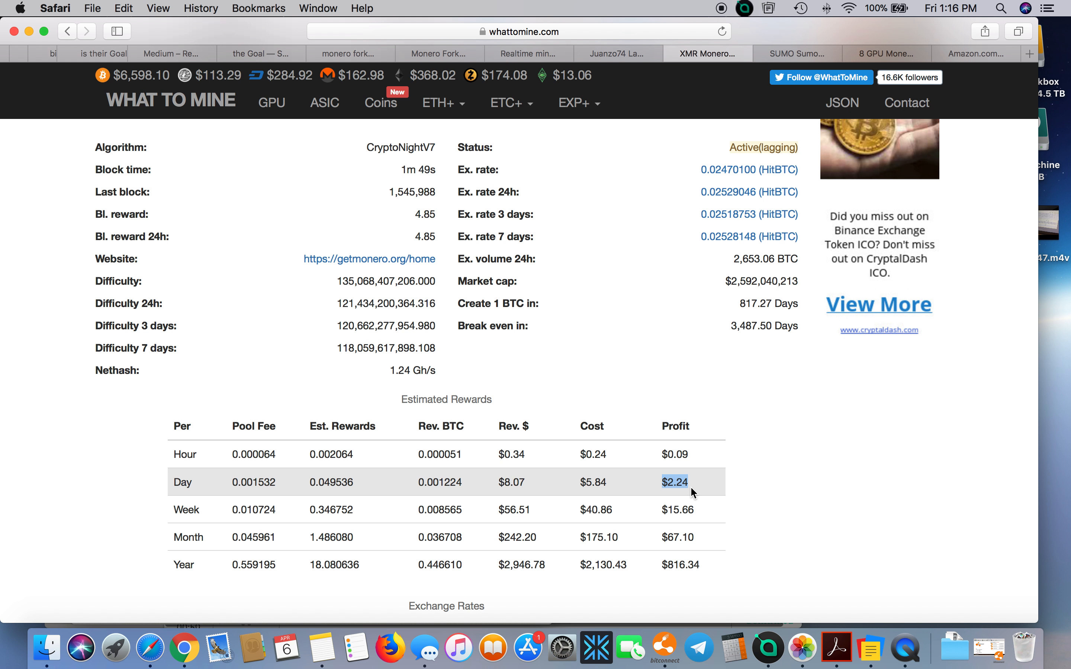
mouse_move(672, 496)
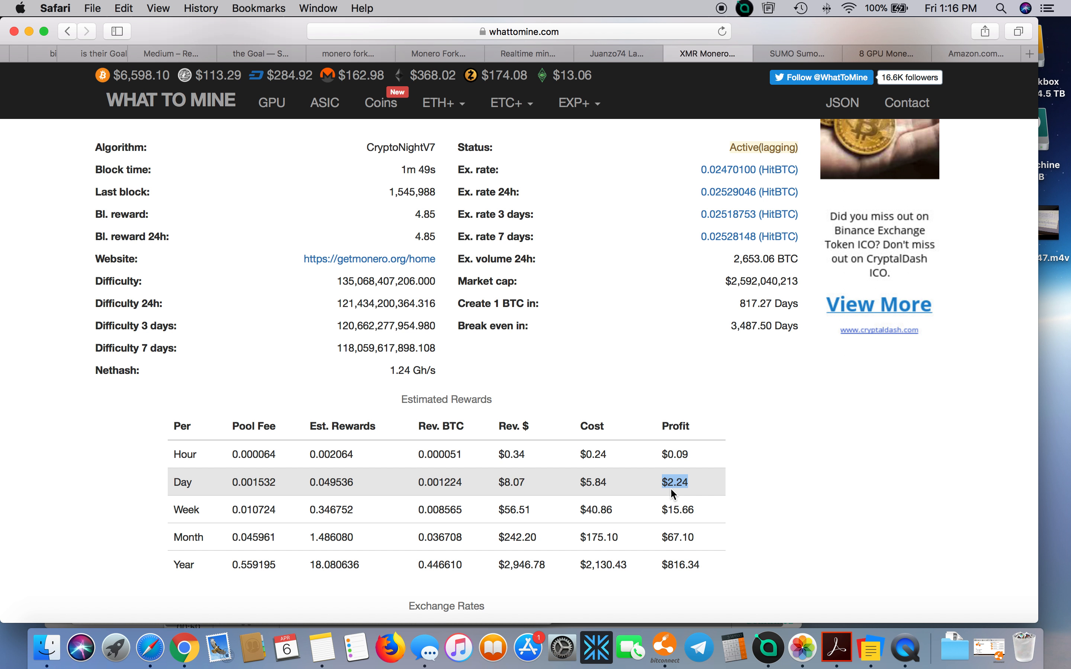
mouse_move(500, 485)
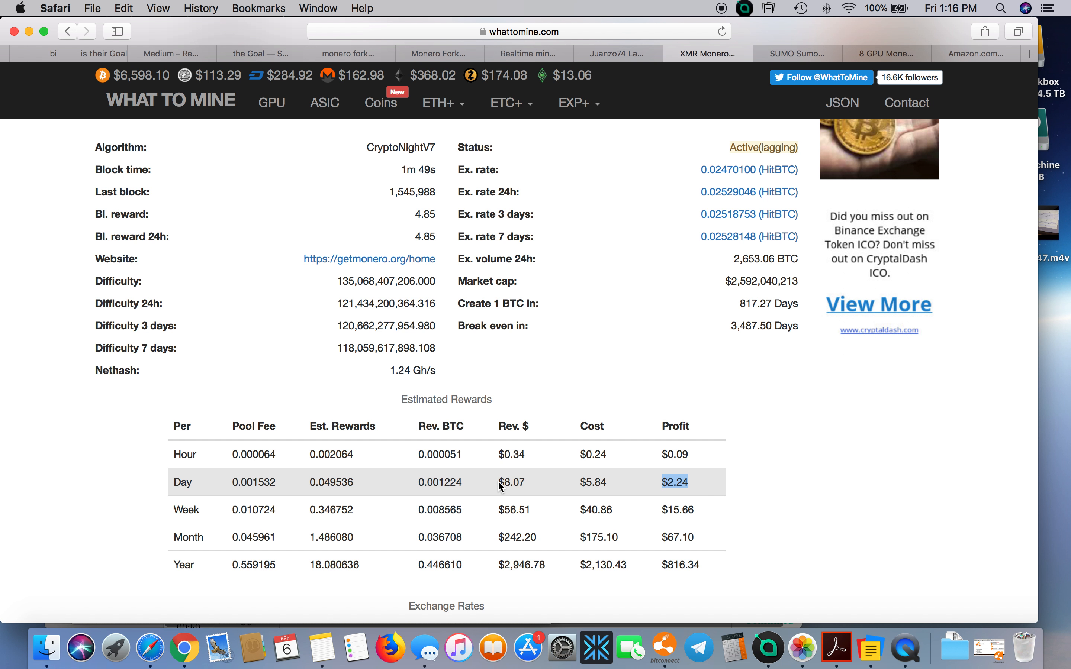
mouse_move(837, 436)
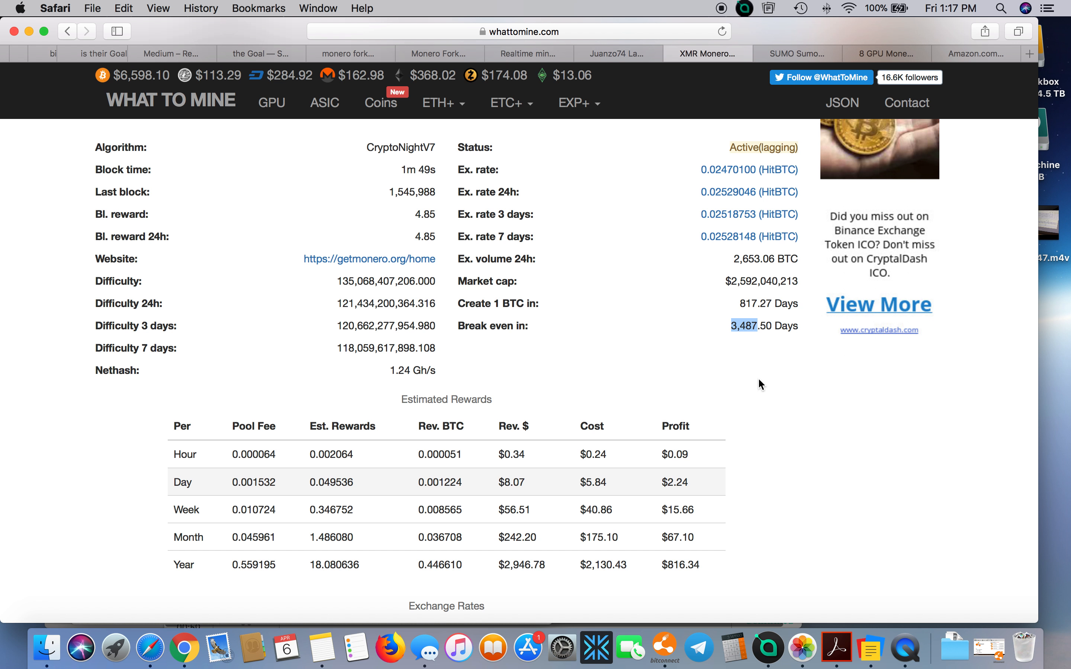
mouse_move(687, 286)
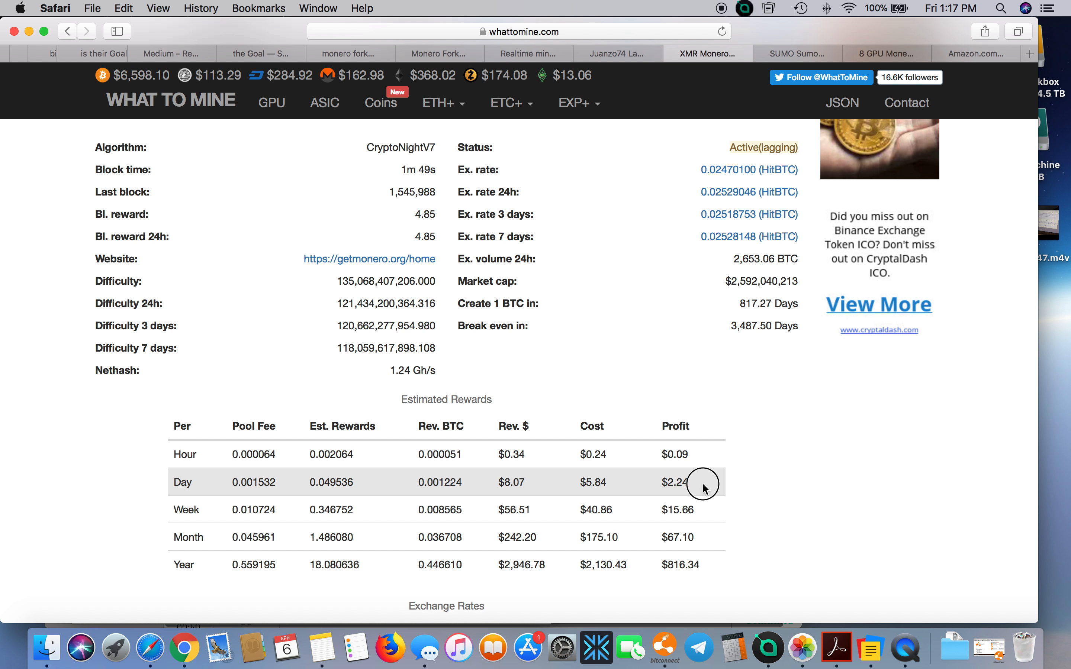
left_click_drag(703, 484, 489, 491)
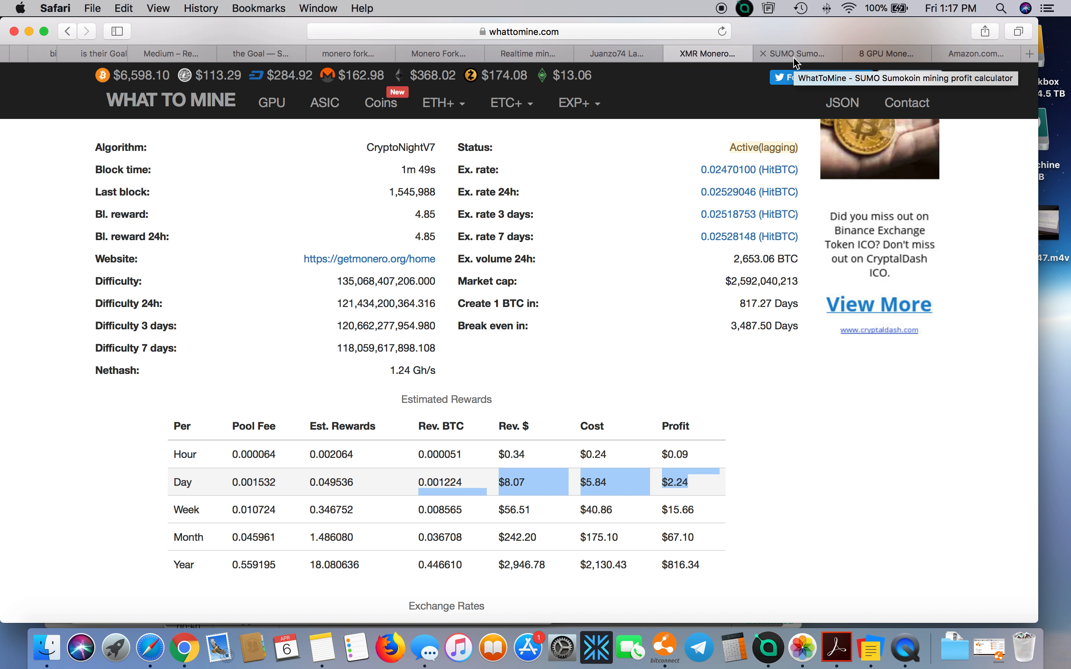
Step: Recalculate the Sumokoin calculator (1580 W, $7,800 hardware) showing a 304-day break-even
left_click(795, 53)
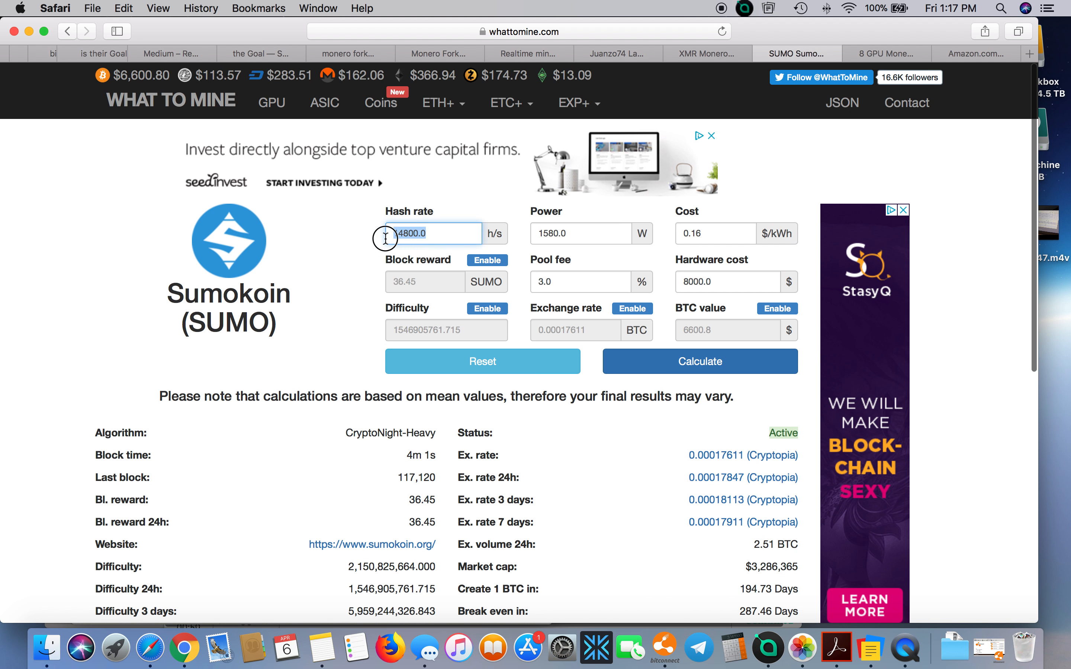
left_click(577, 233)
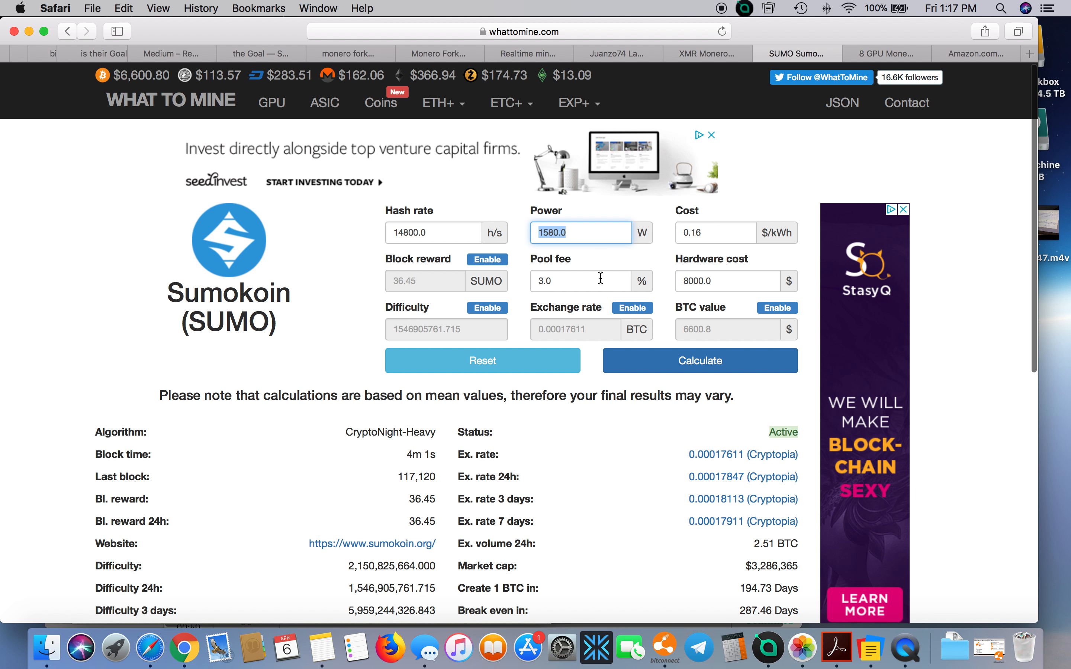
mouse_move(717, 281)
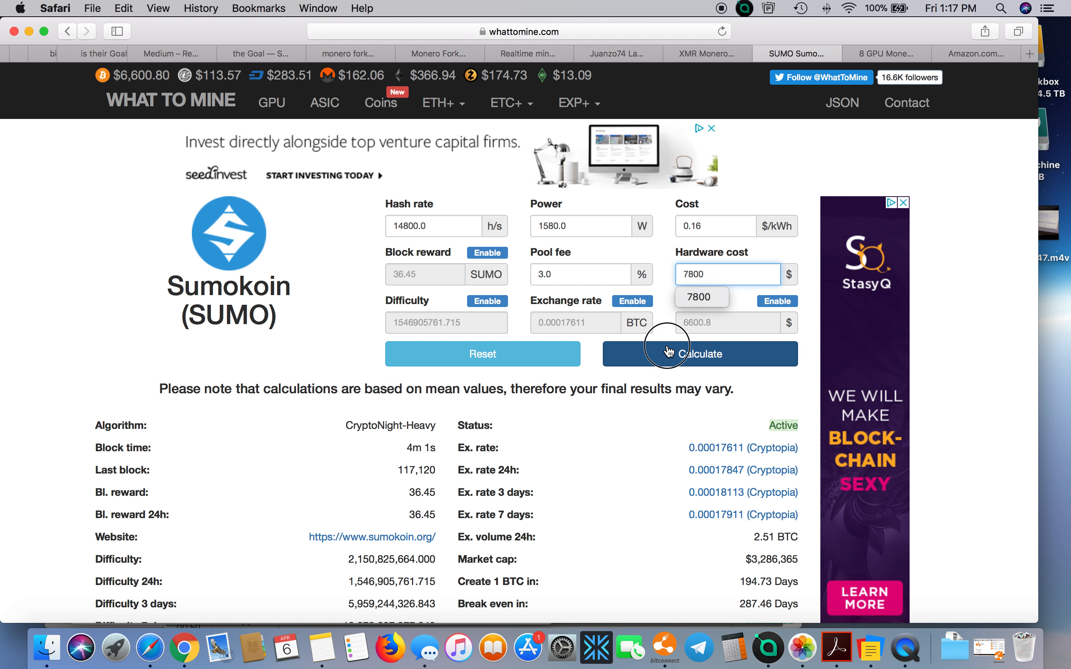
left_click(670, 354)
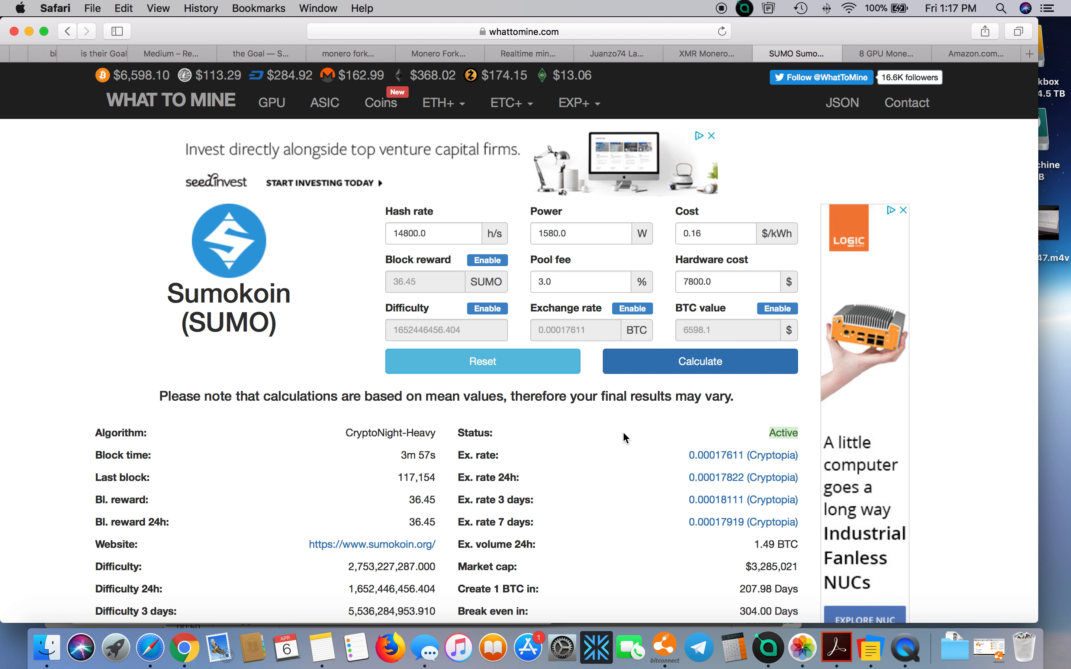
mouse_move(612, 440)
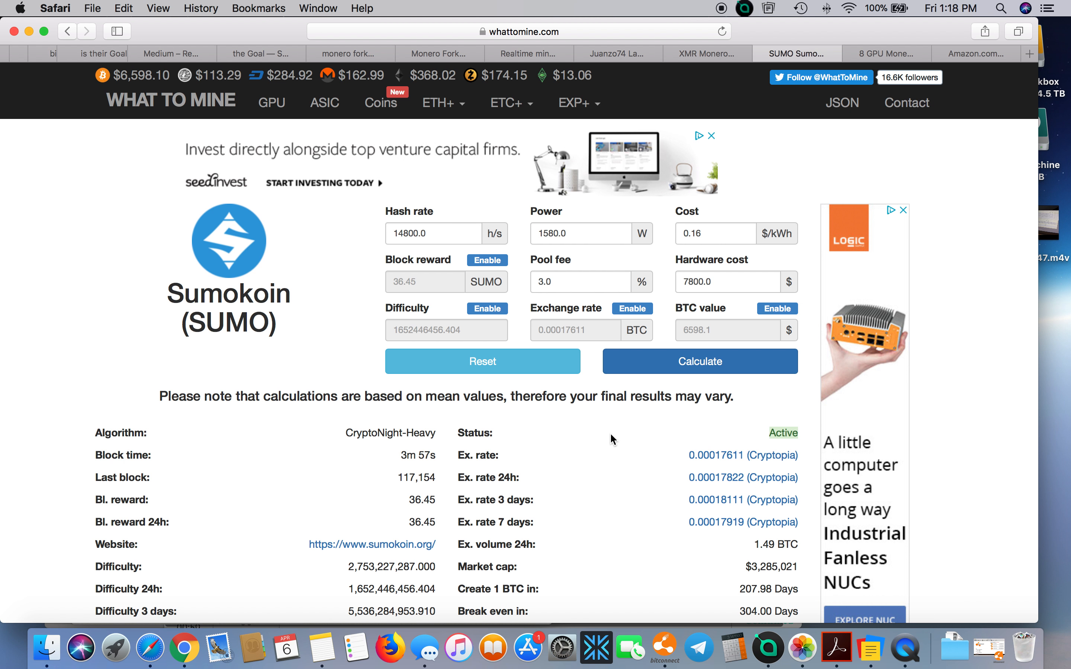
mouse_move(617, 456)
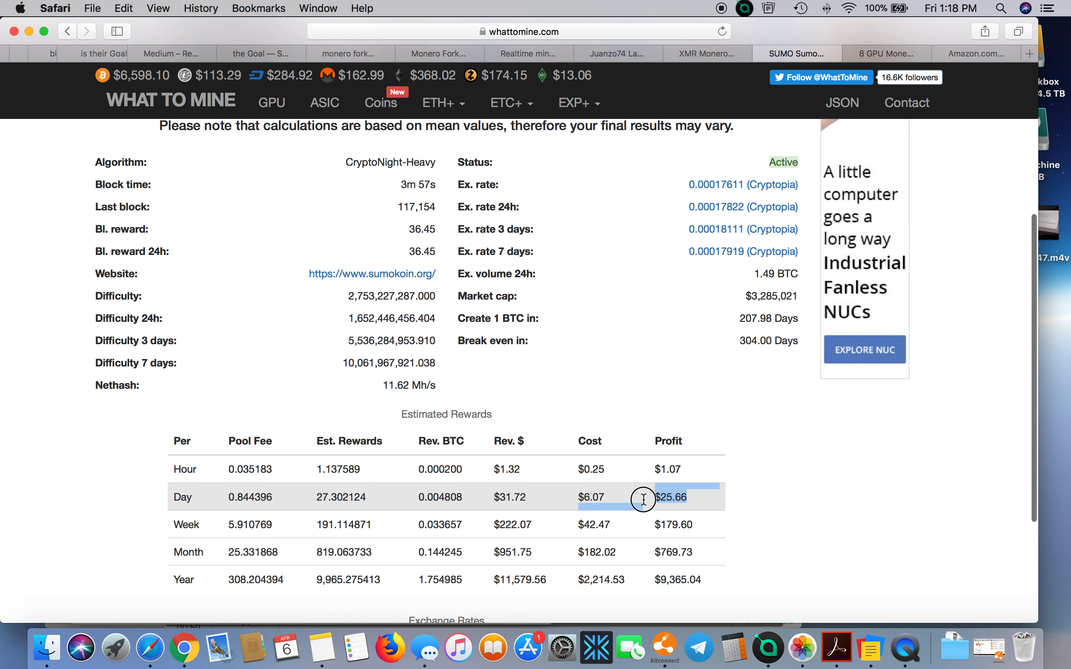
scroll("down", 3)
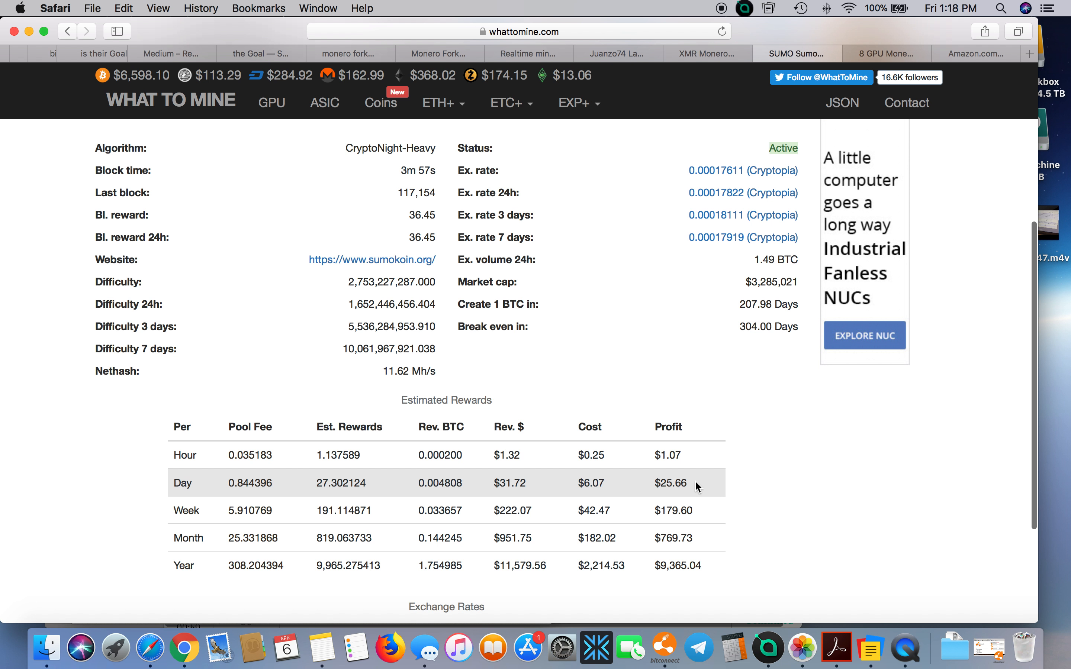
double_click(669, 483)
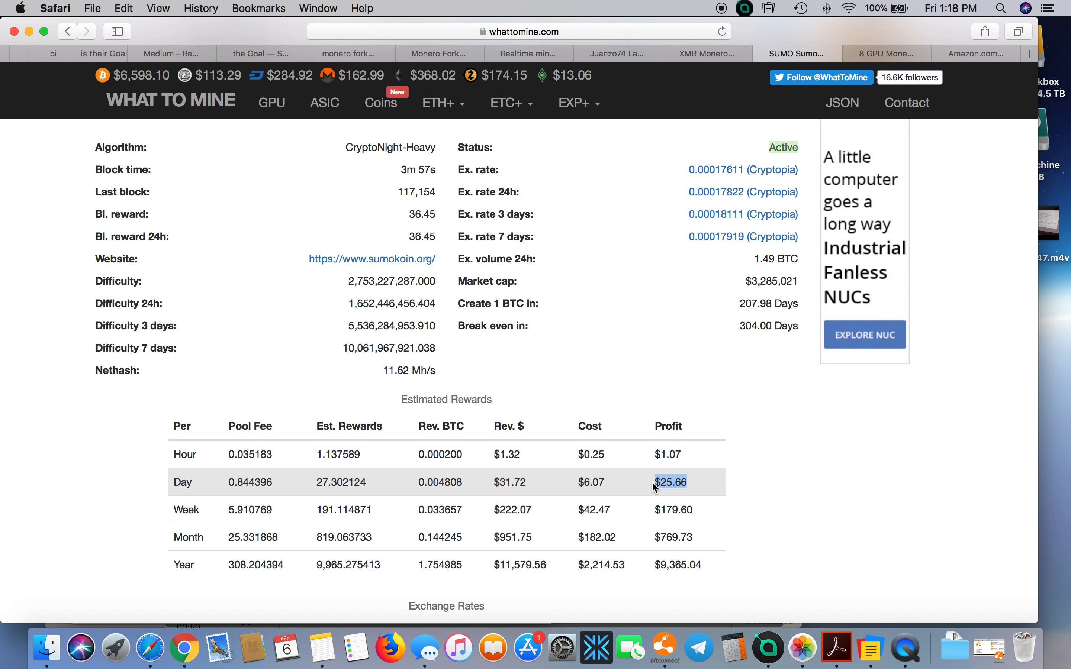
mouse_move(739, 332)
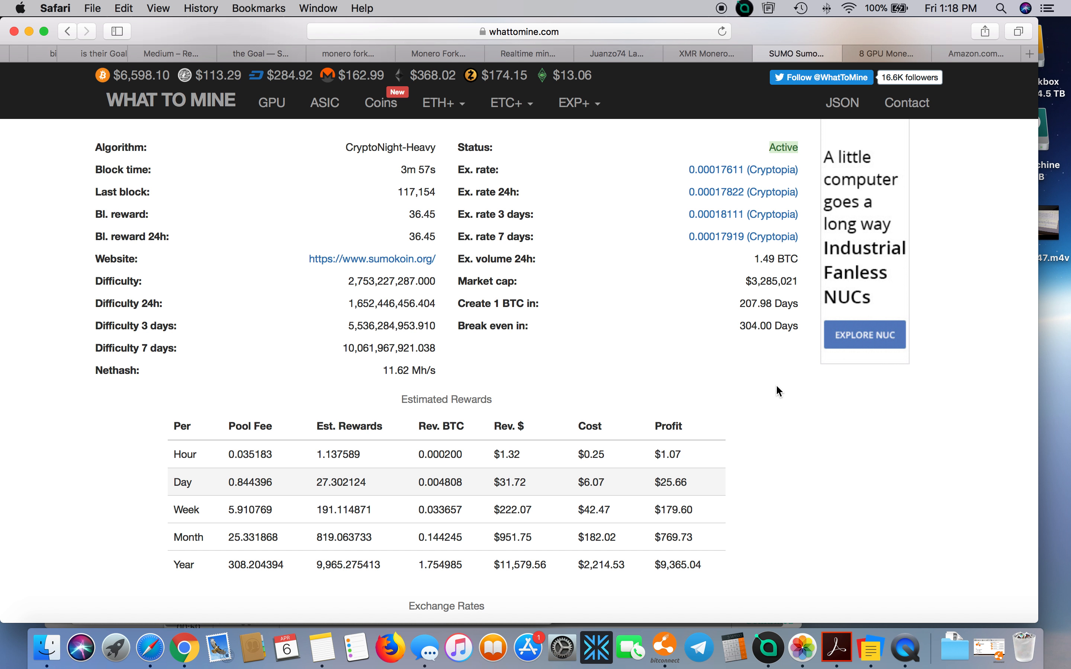
mouse_move(705, 135)
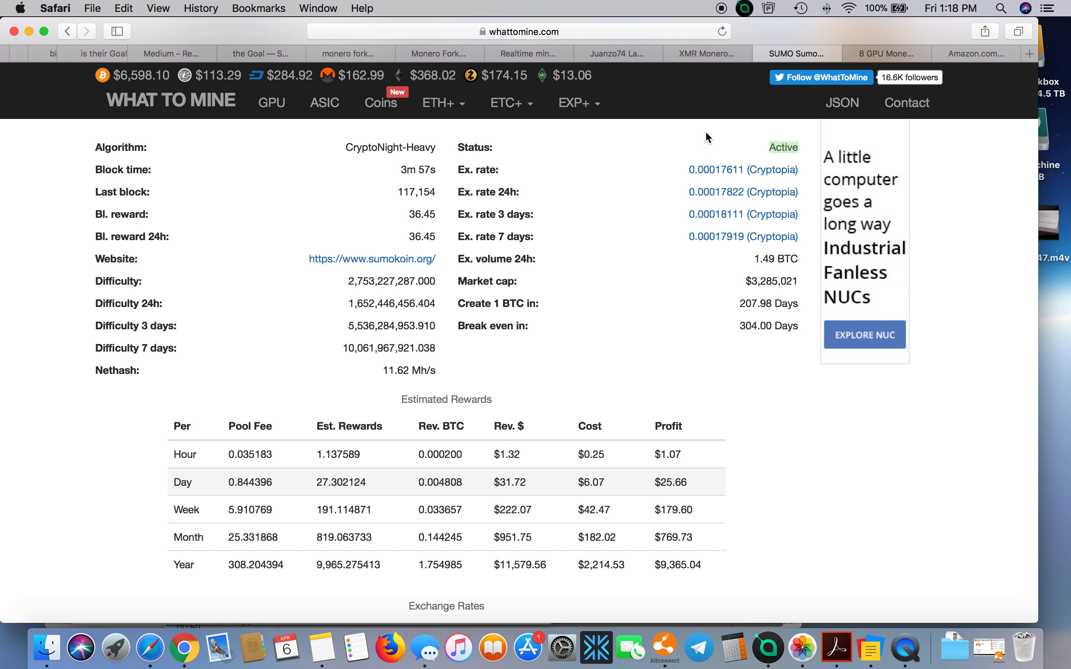
left_click(706, 54)
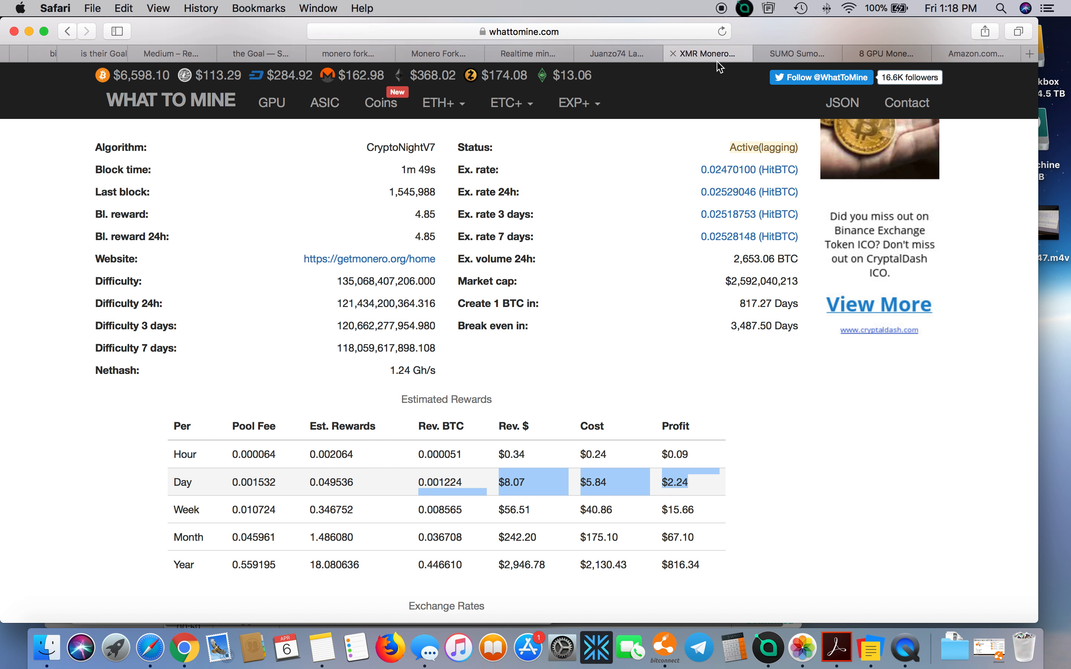
left_click(797, 53)
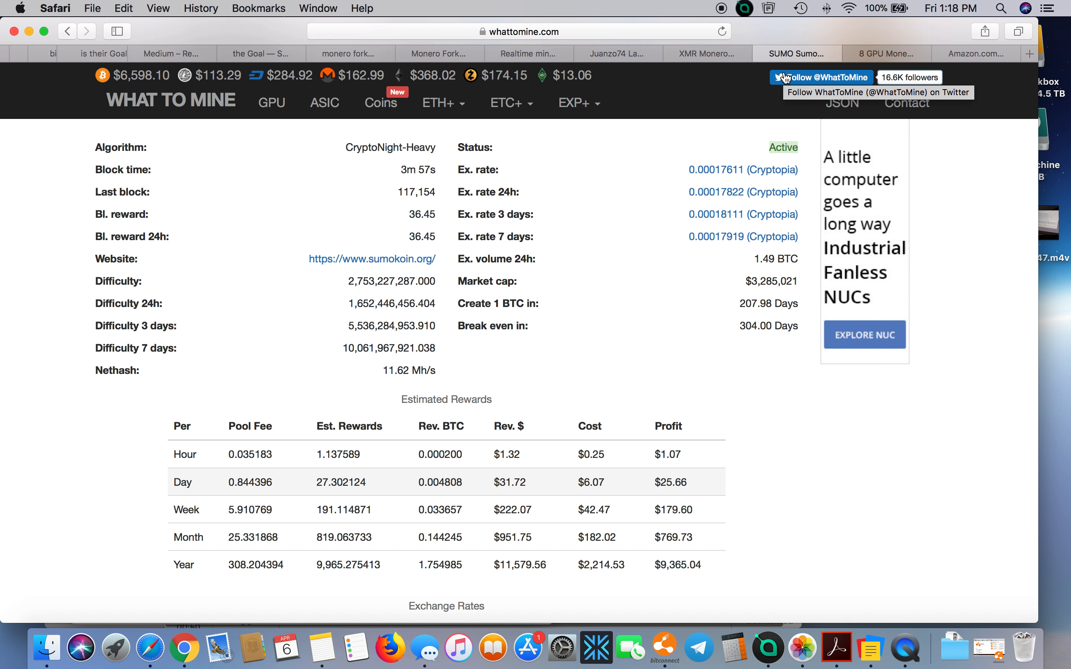
mouse_move(680, 133)
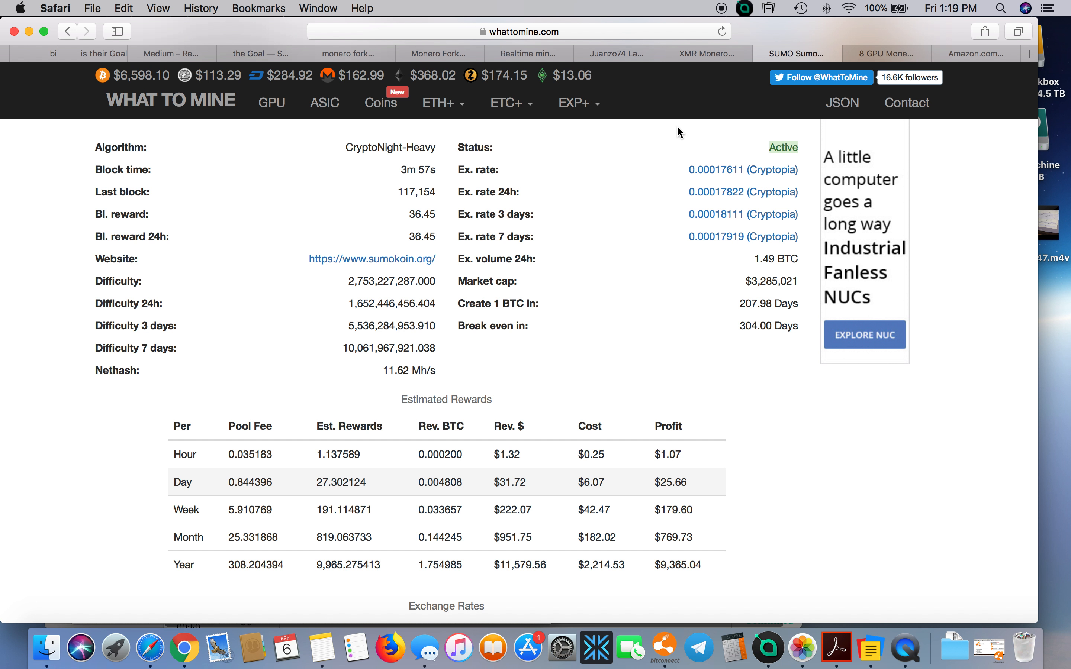
mouse_move(899, 59)
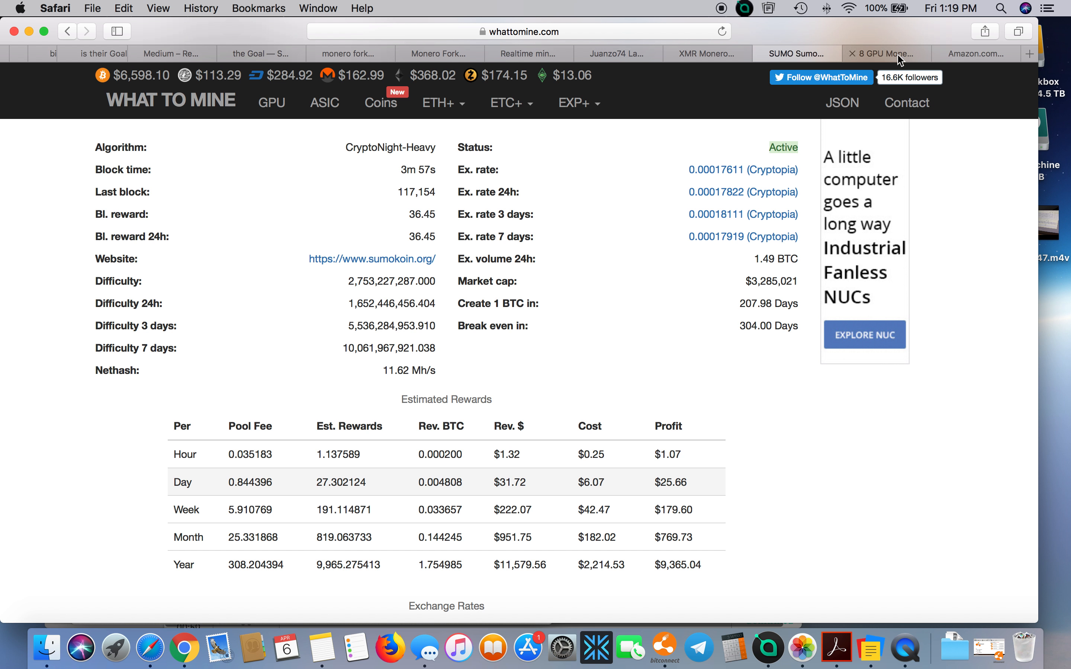
Step: Reopen the rig guide and read through its Vega 56 and motherboard picks
left_click(887, 53)
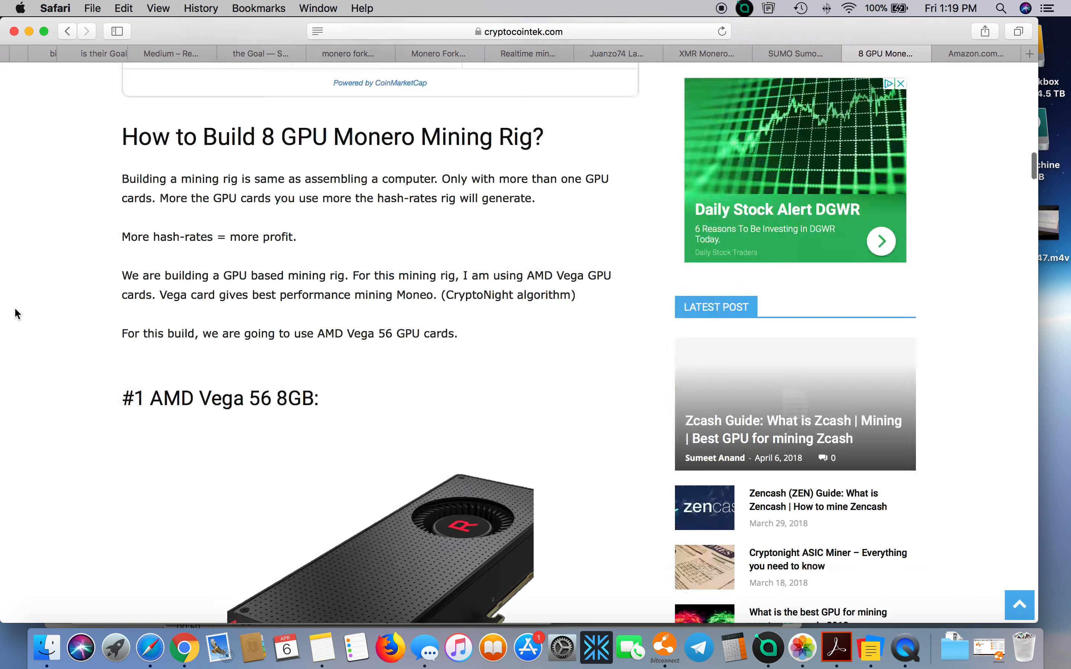
scroll("up", 3)
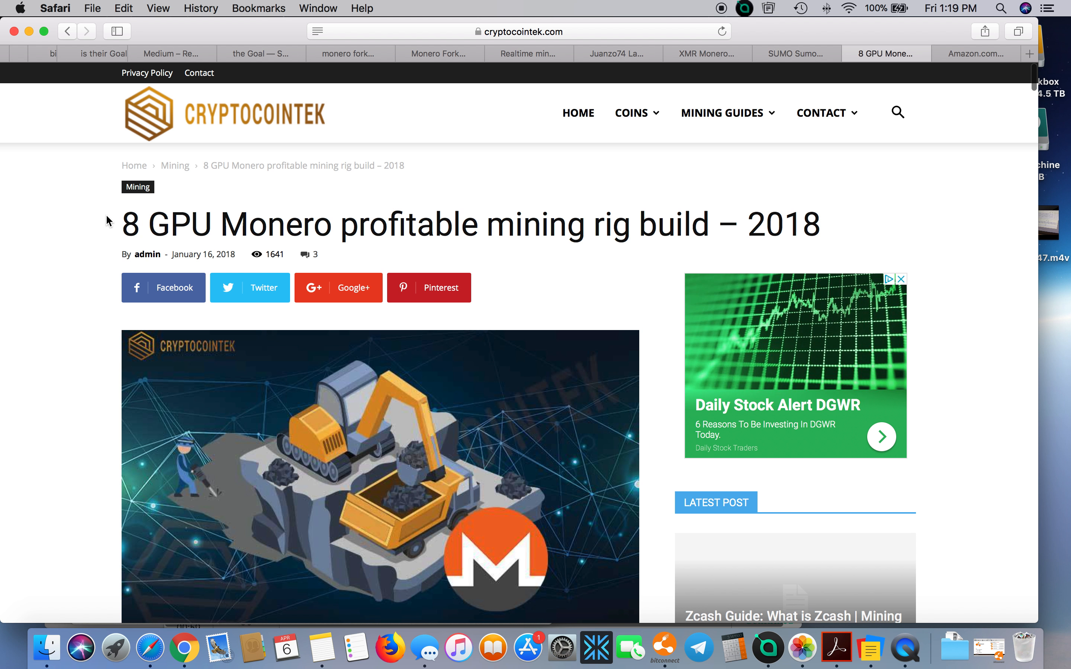
mouse_move(598, 250)
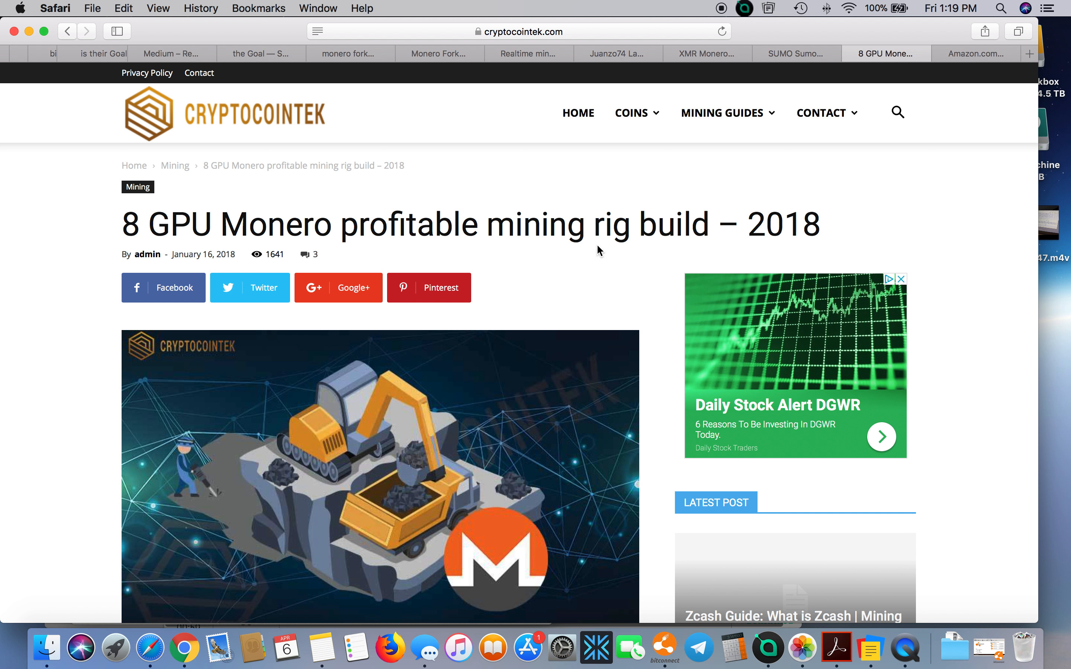
mouse_move(685, 265)
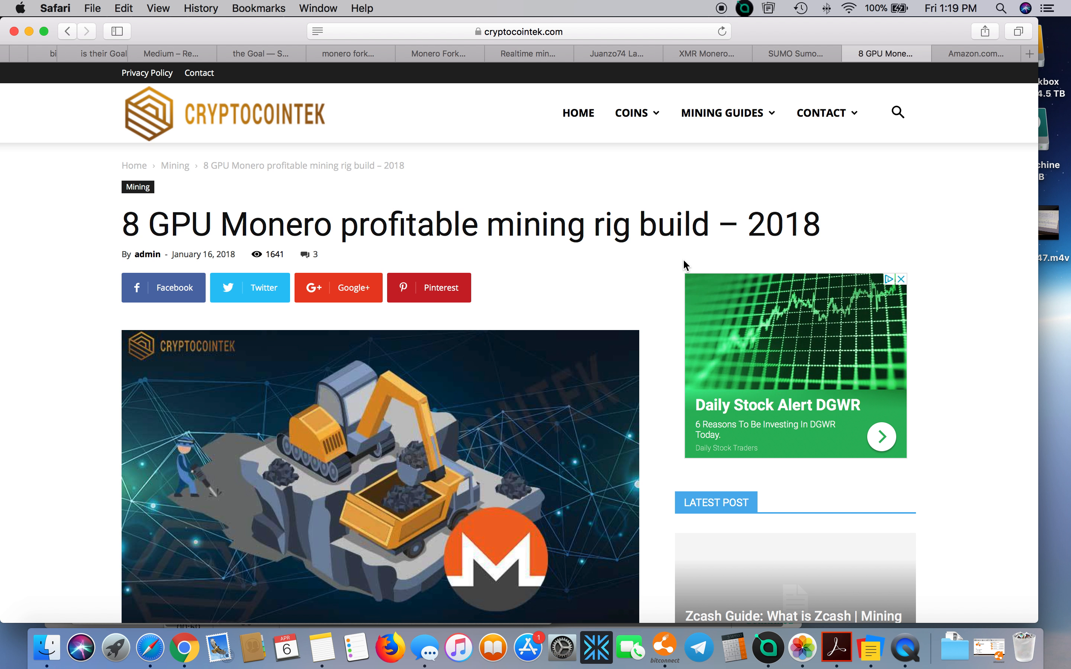
scroll("down", 3)
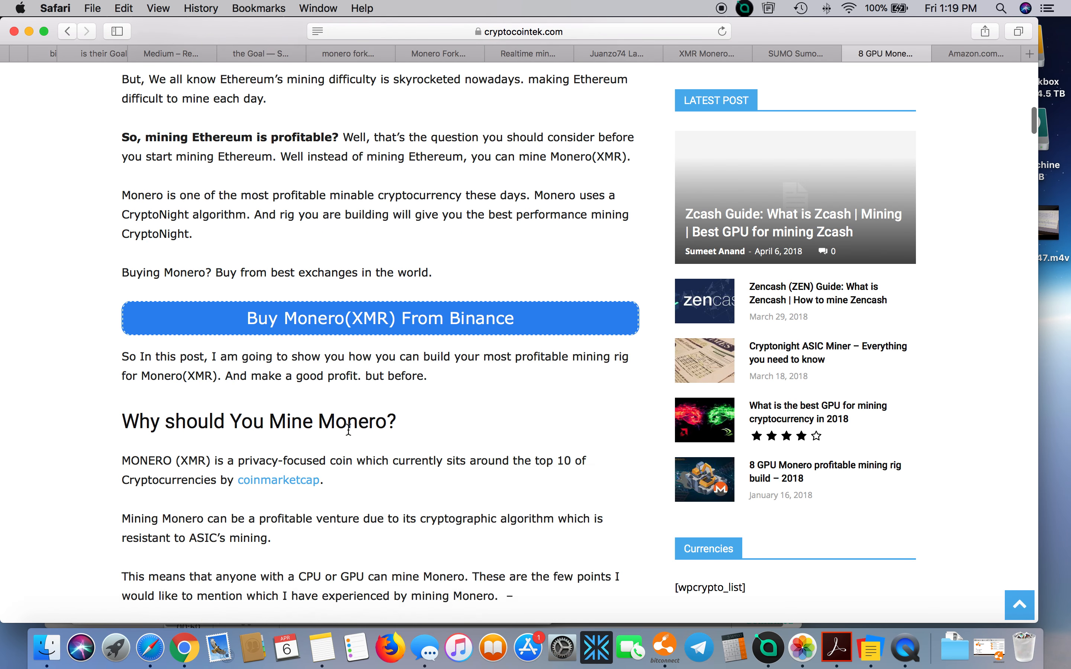
scroll("down", 3)
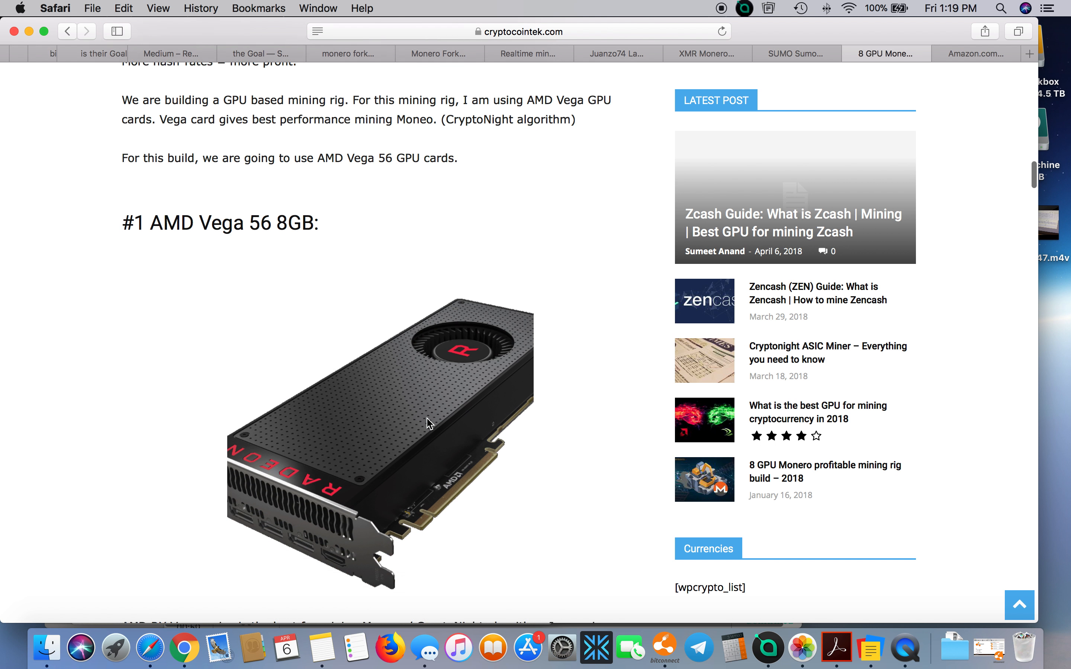
scroll("down", 3)
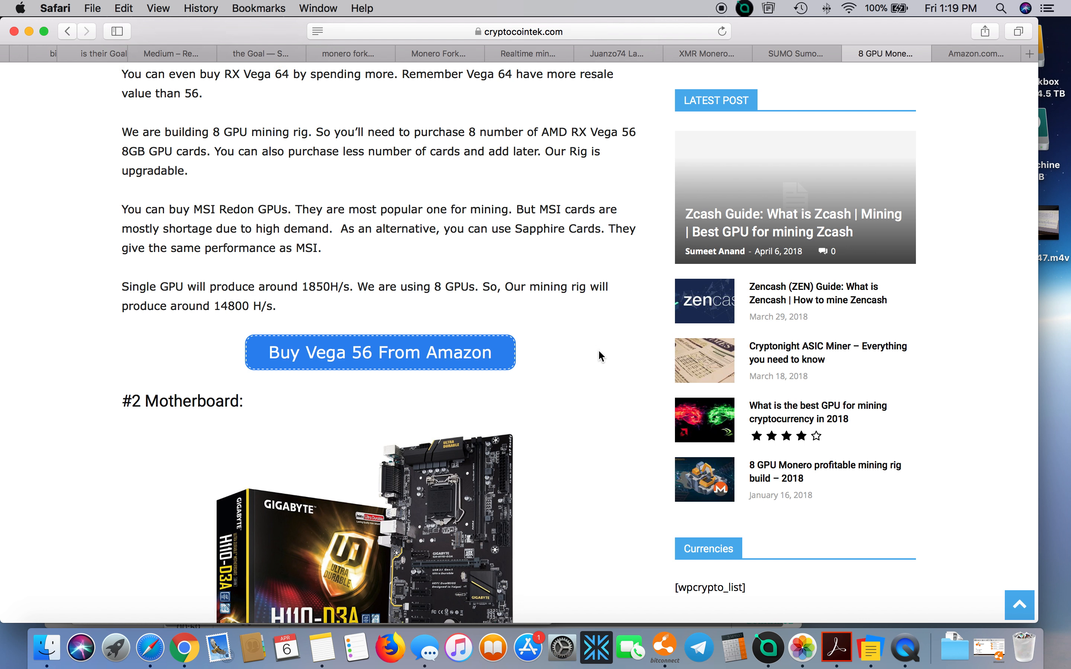
scroll("down", 3)
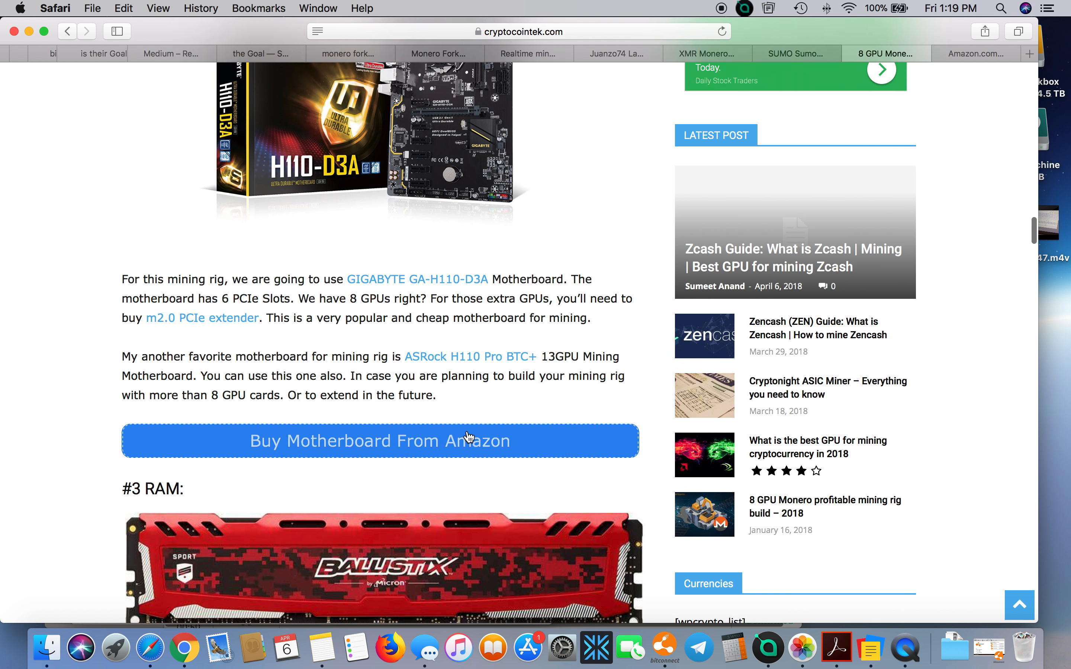
scroll("down", 3)
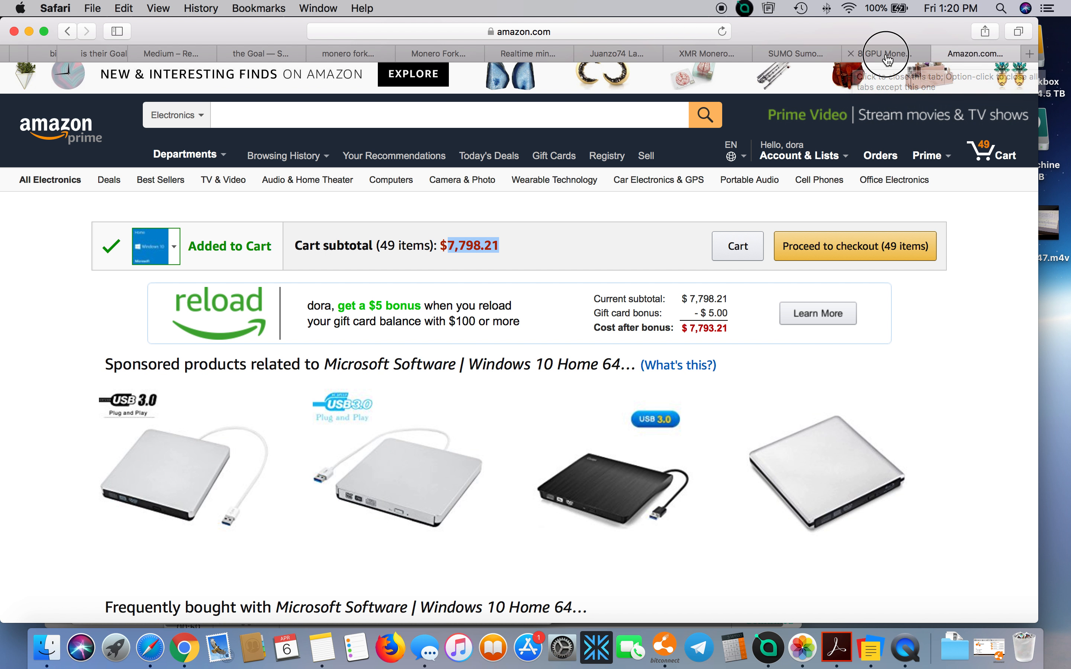
Step: Return to the guide and read past the SSD, riser and dual-PSU adapter sections to the rig frame
left_click(886, 54)
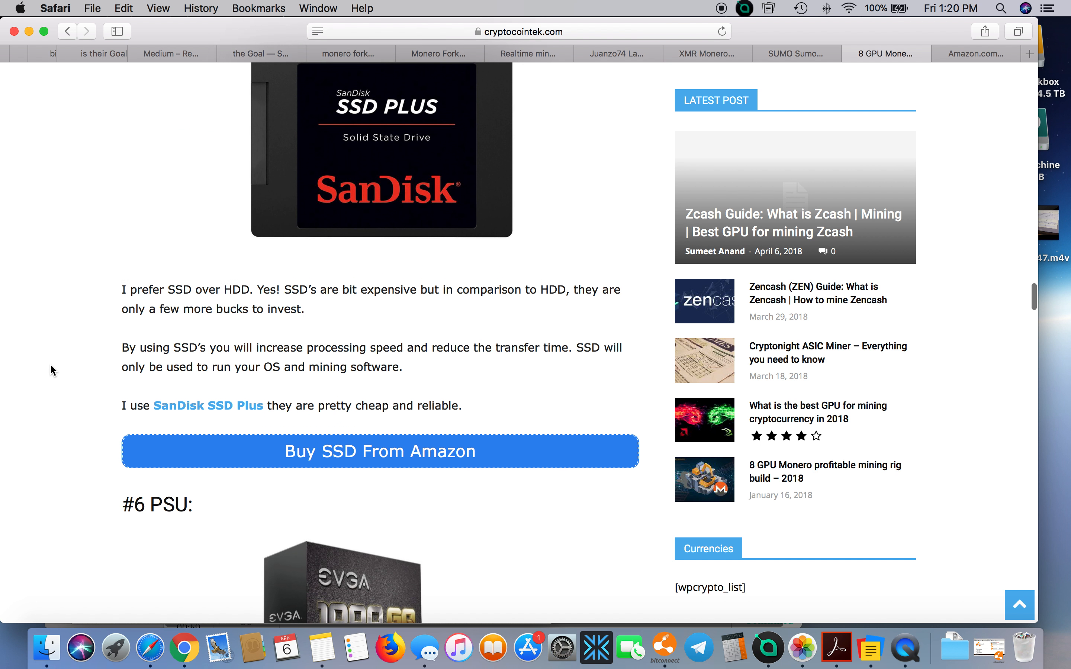
scroll("down", 3)
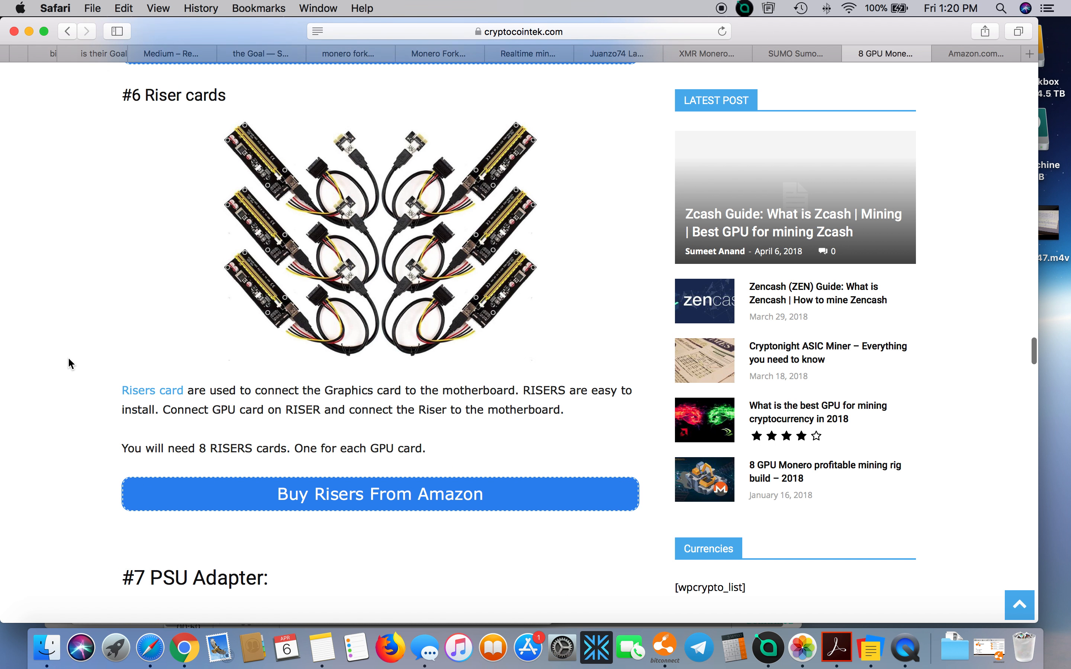
scroll("down", 3)
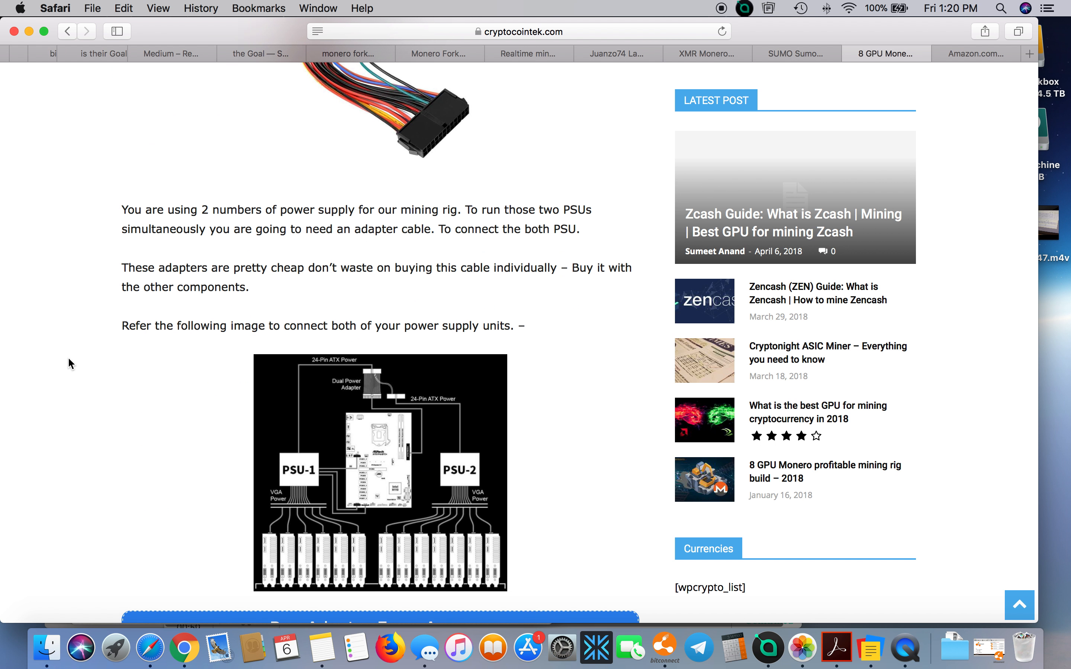
scroll("down", 3)
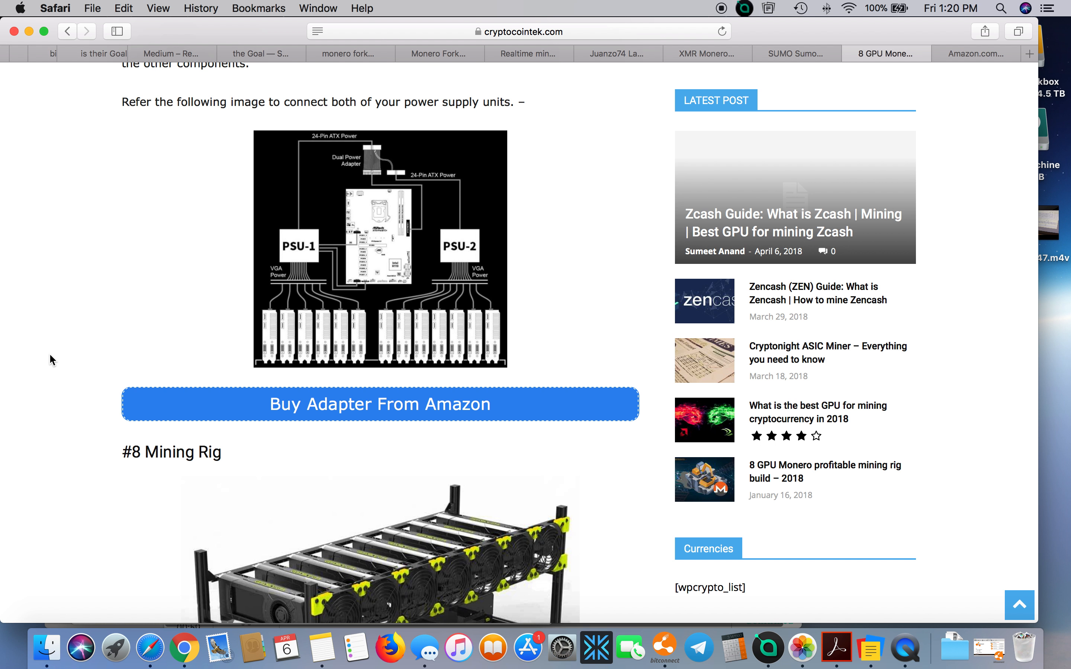
mouse_move(49, 327)
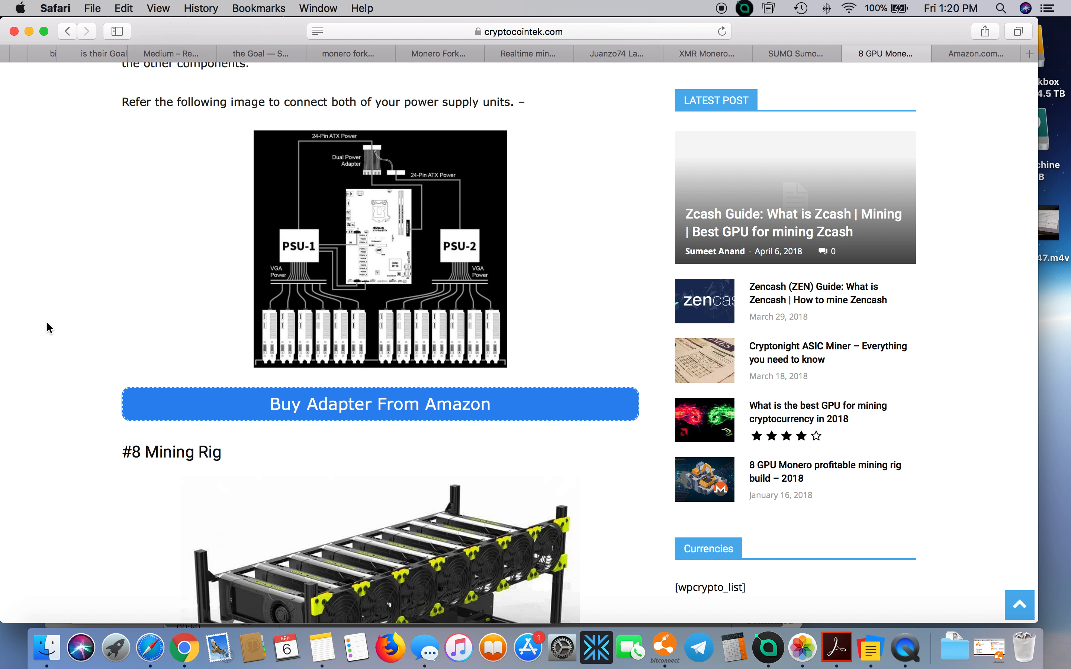
mouse_move(257, 289)
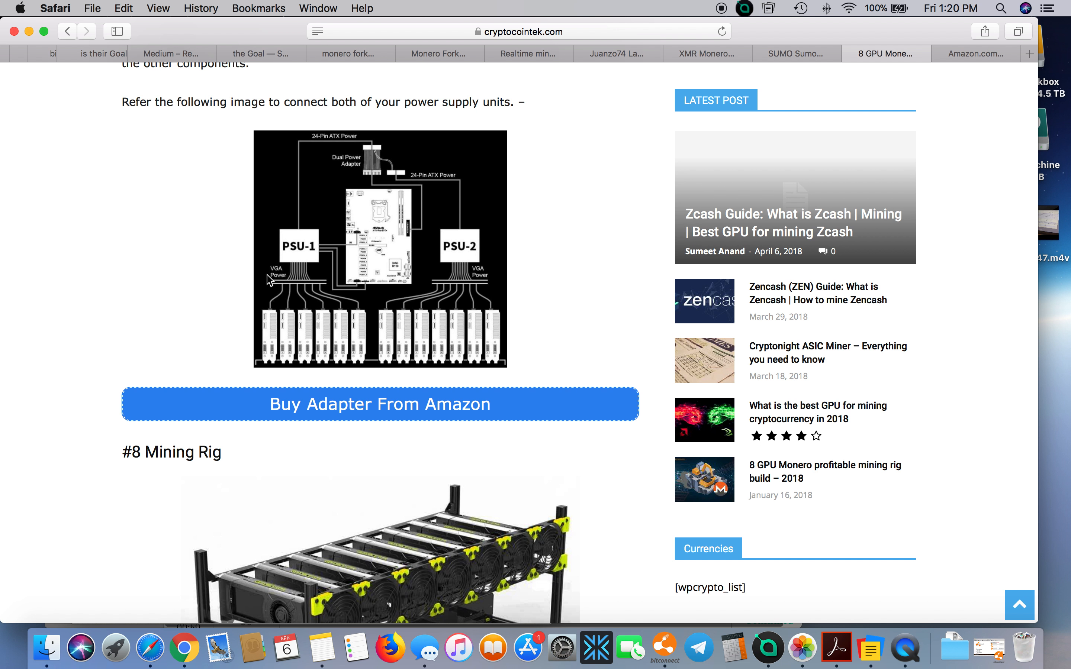